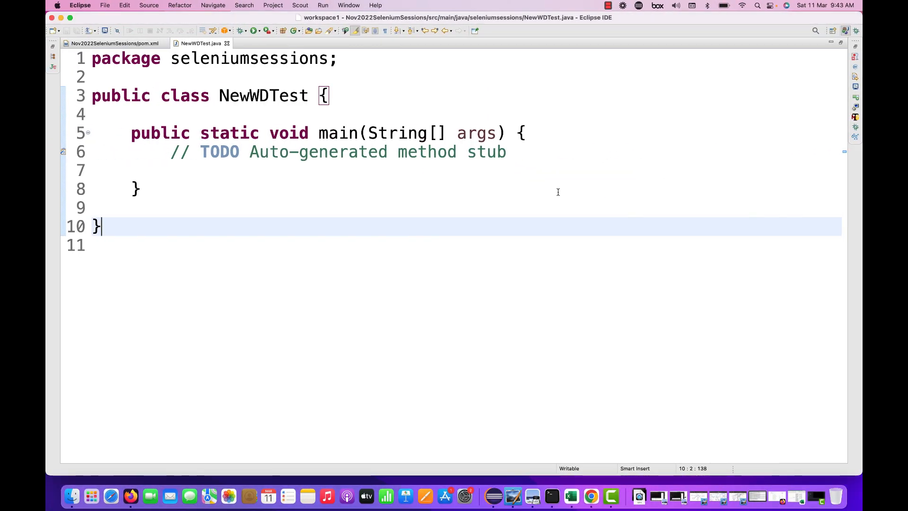
pyautogui.moveTo(384, 186)
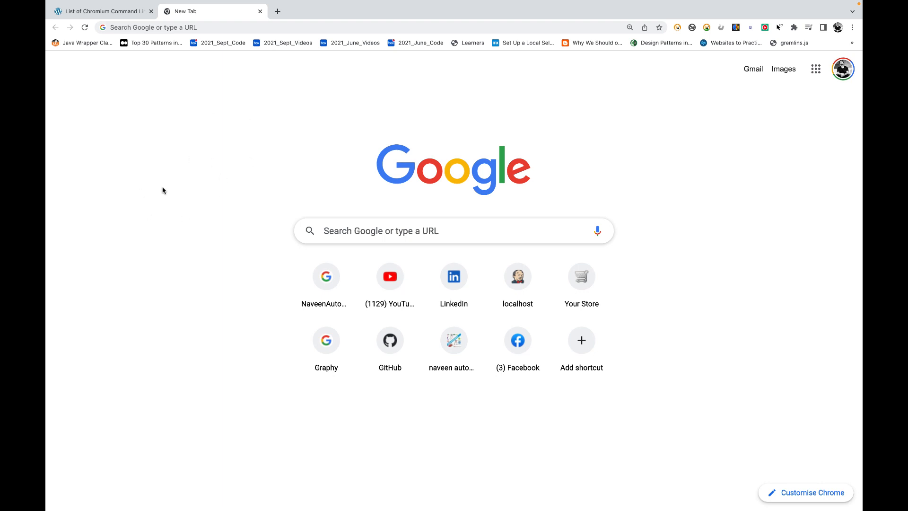
# Step: Check About Google Chrome and select the installed version number, 111
pyautogui.click(82, 5)
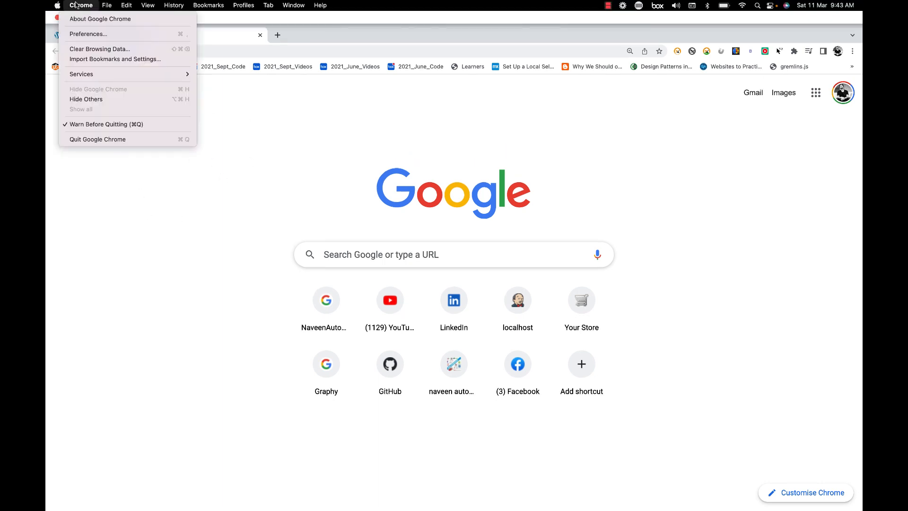
pyautogui.moveTo(99, 19)
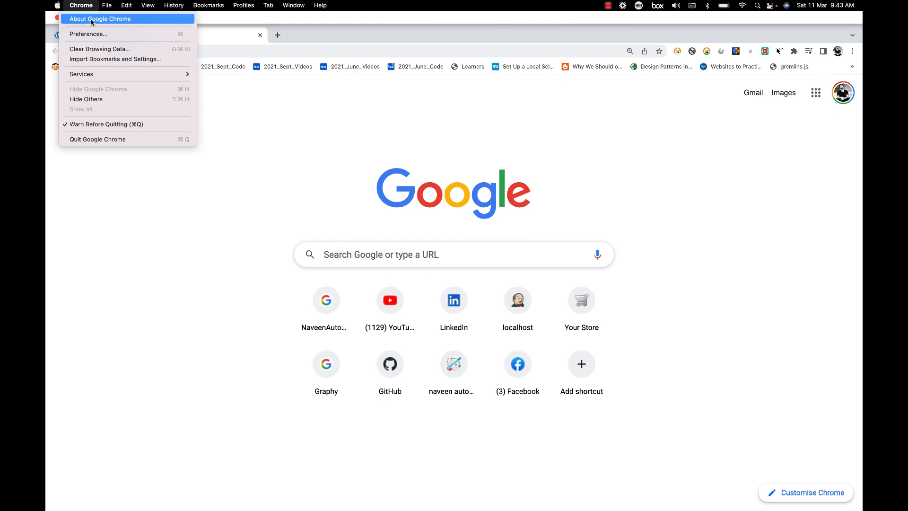
pyautogui.click(100, 19)
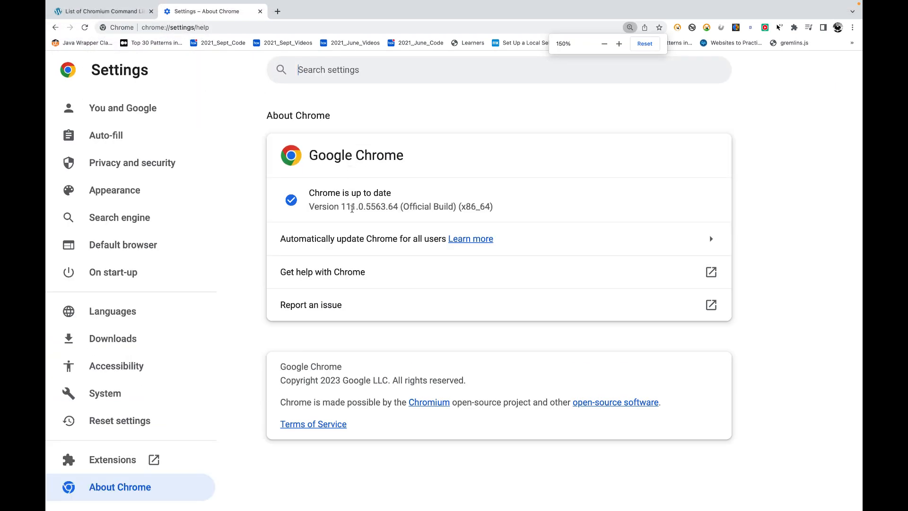
pyautogui.doubleClick(370, 207)
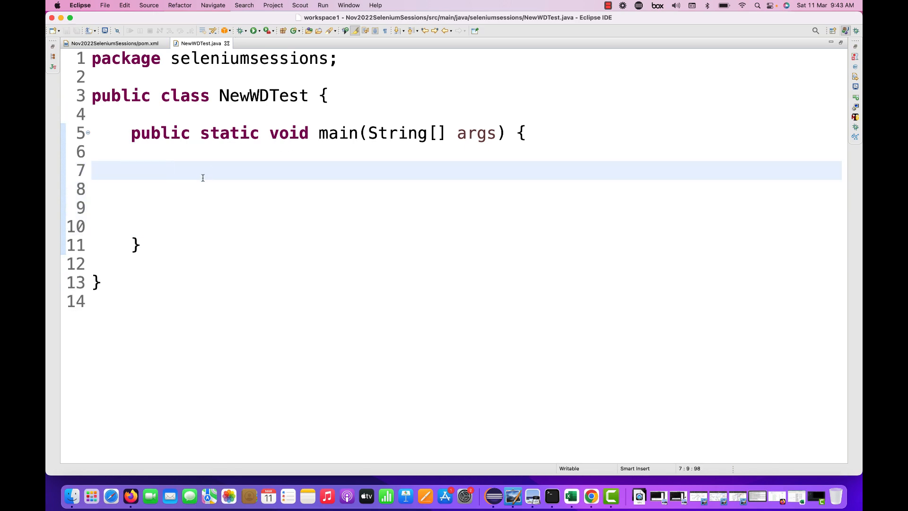
# Step: Confirm pom.xml declares selenium-java 4.8.1, then head to the browser to search
pyautogui.click(111, 43)
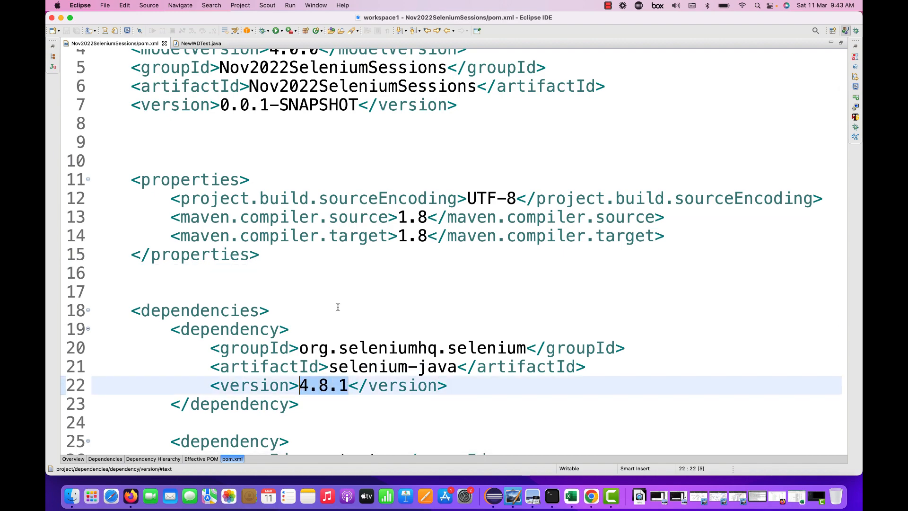
pyautogui.click(197, 310)
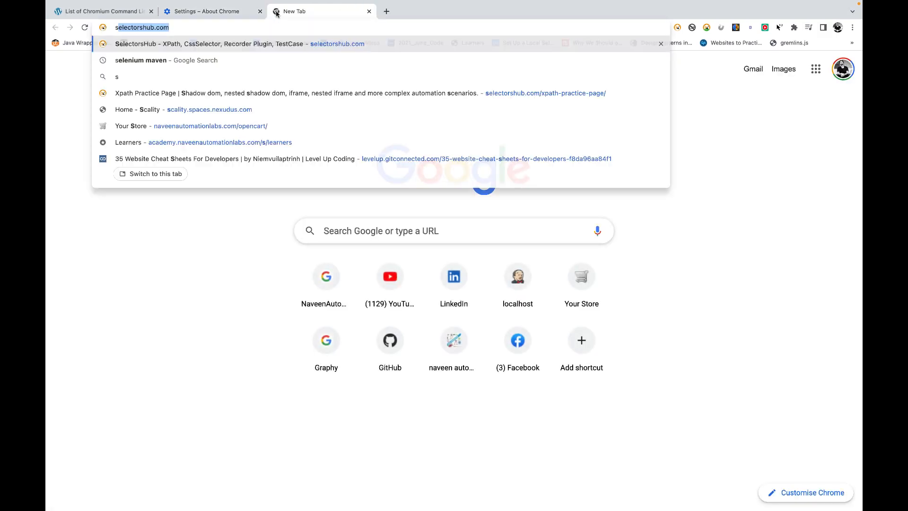
# Step: Search 'selenium maven' and reach the Selenium Java artifact on MVN Repository
pyautogui.write('selenium maven')
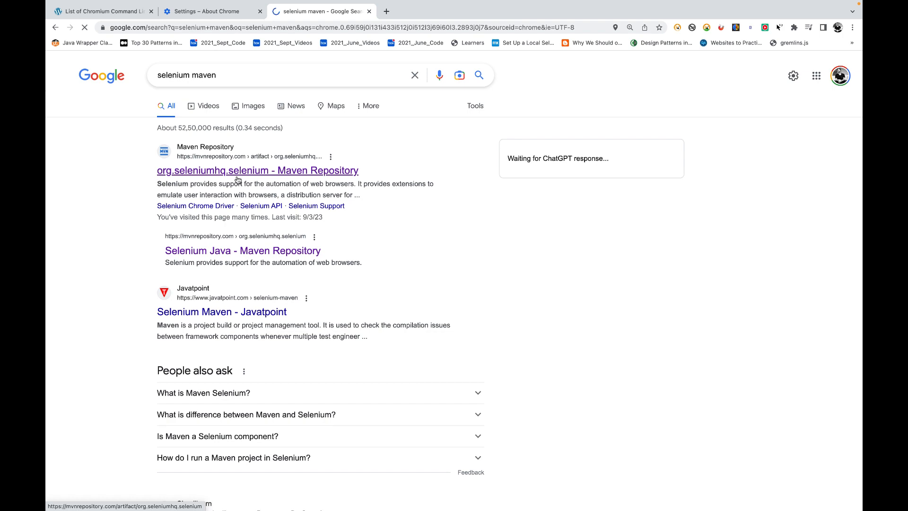
pyautogui.click(257, 171)
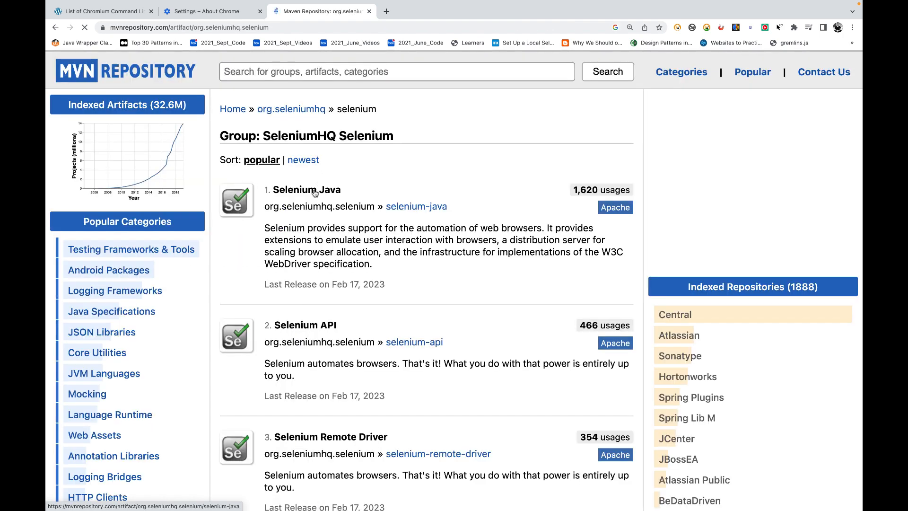
pyautogui.click(306, 190)
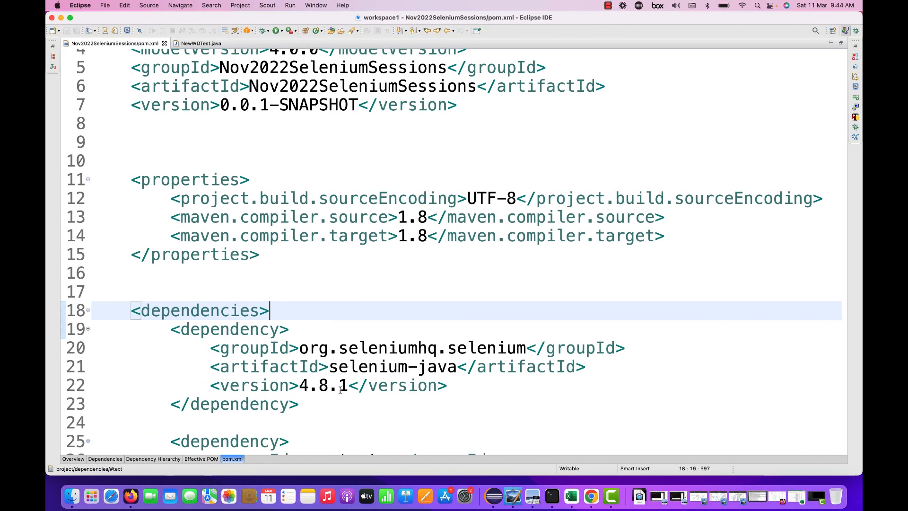
# Step: Declare WebDriver driver = new ChromeDriver() in NewWDTest's main method
pyautogui.click(200, 43)
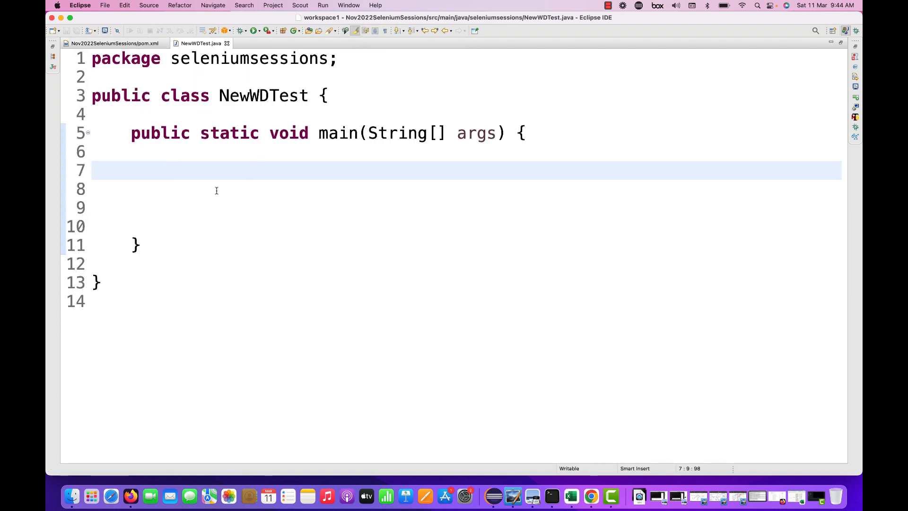
pyautogui.write('WebDriver')
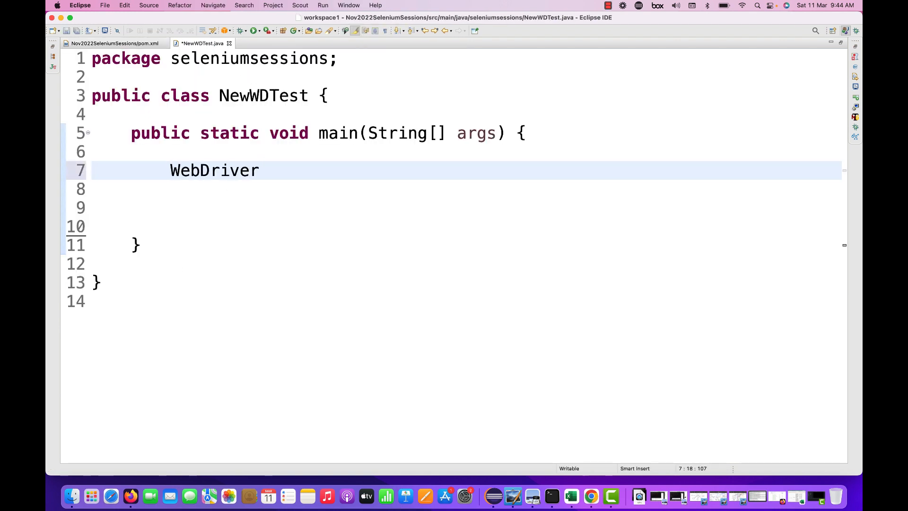
pyautogui.write('driver = n')
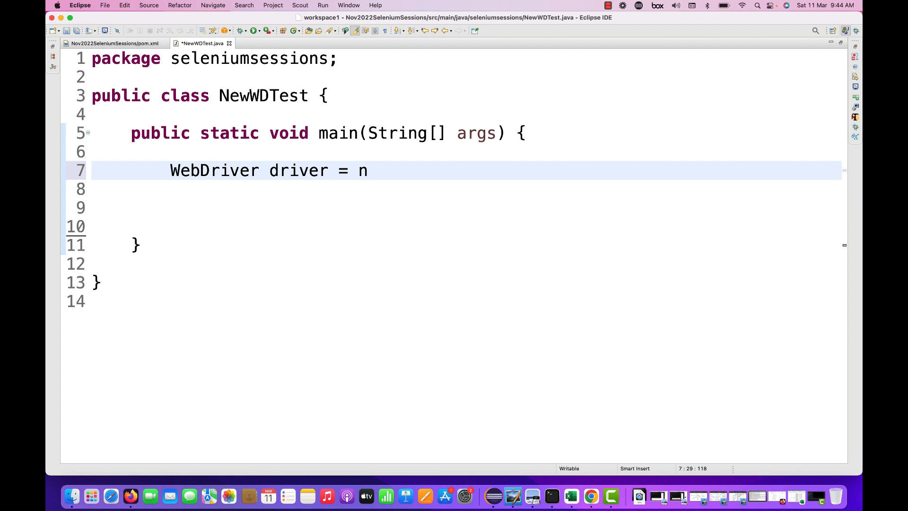
pyautogui.write('ew ChromeDriver();')
pyautogui.write('driver.get("");')
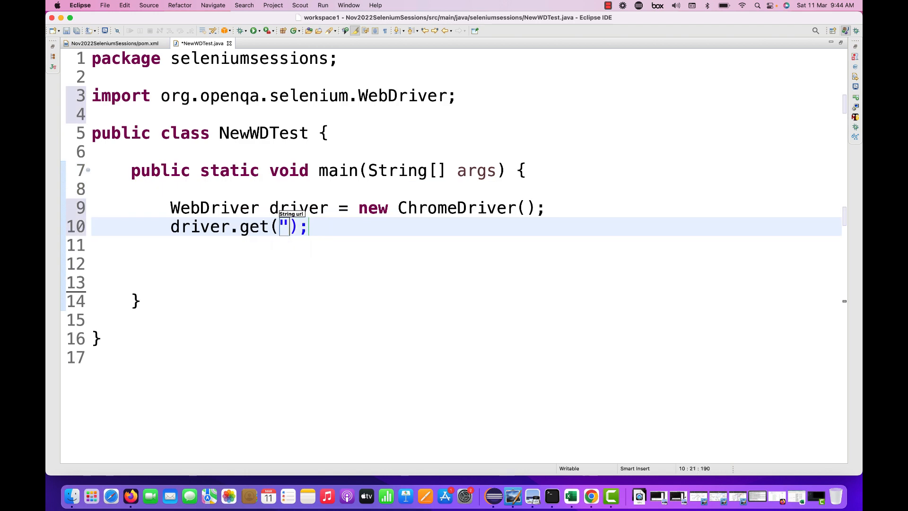
pyautogui.write('h')
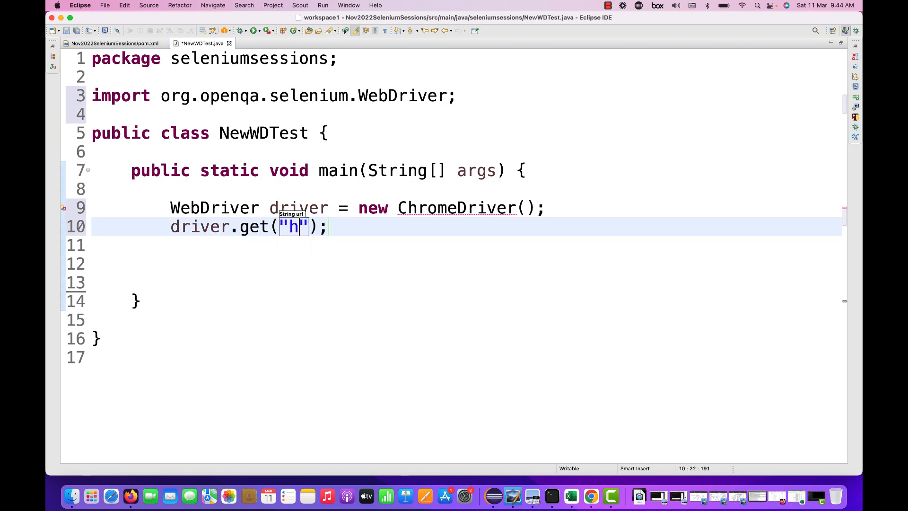
pyautogui.write('ttps')
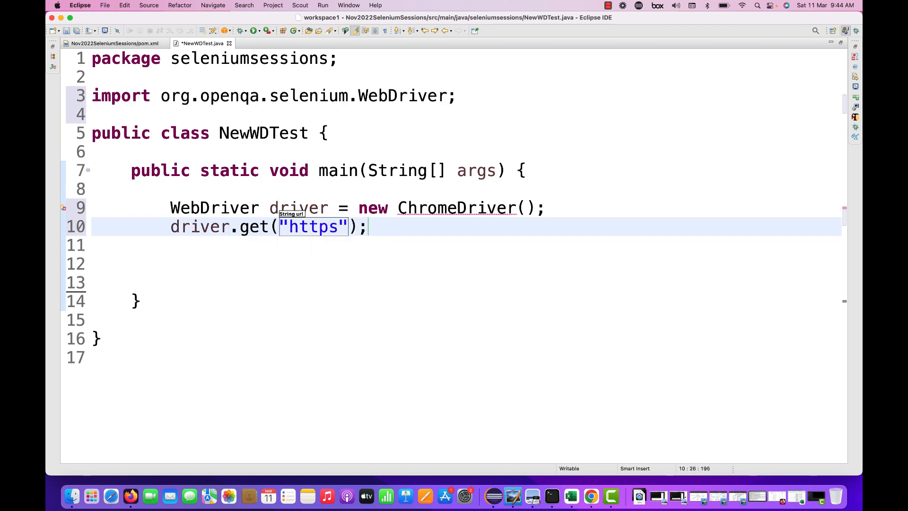
pyautogui.write('://www')
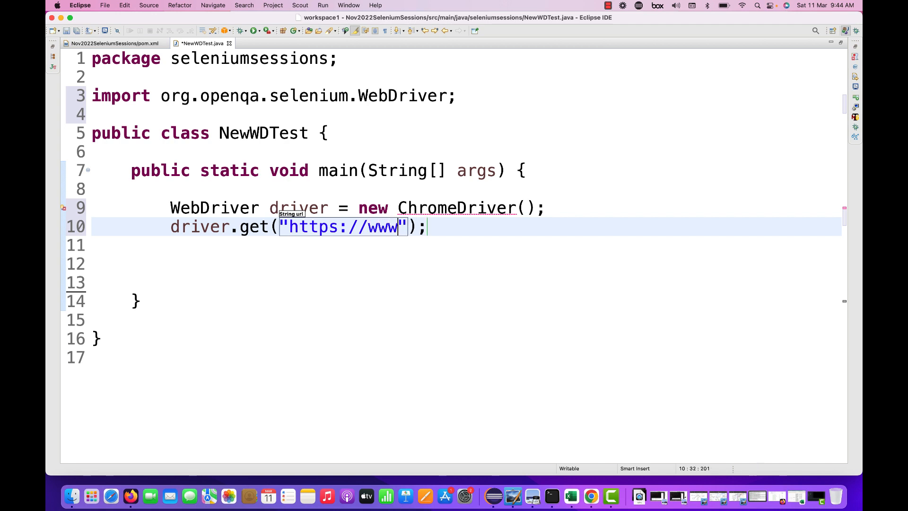
pyautogui.write('.google.com')
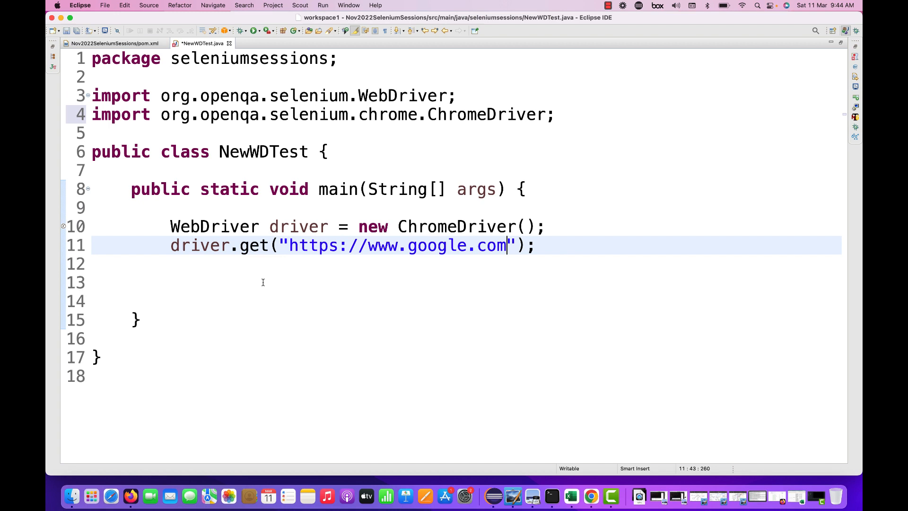
pyautogui.press('Return')
pyautogui.write('System.out.println();')
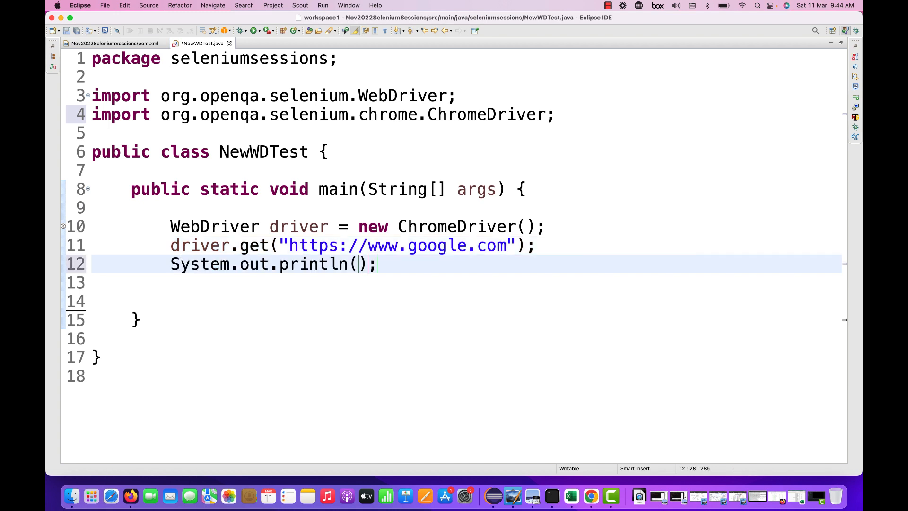
# Step: Print driver.getTitle() and end the test with driver.quit()
pyautogui.write('driver.gett')
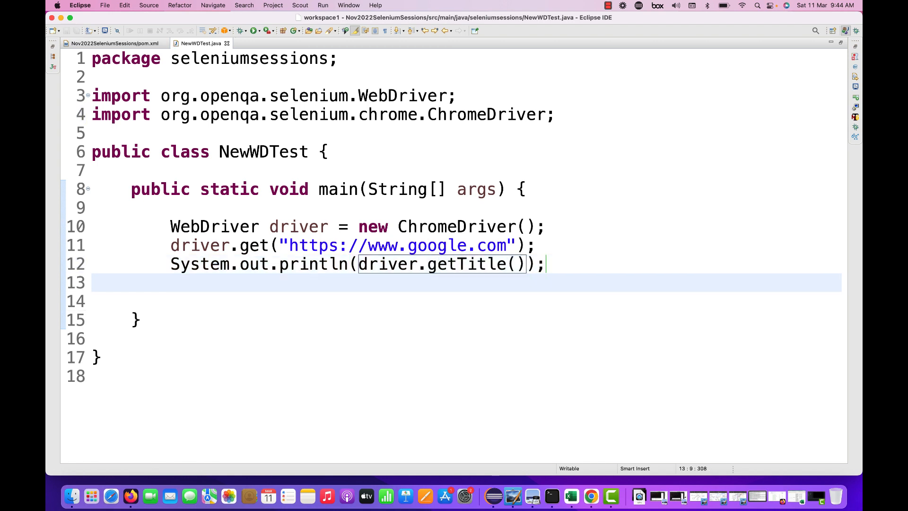
pyautogui.write('driver')
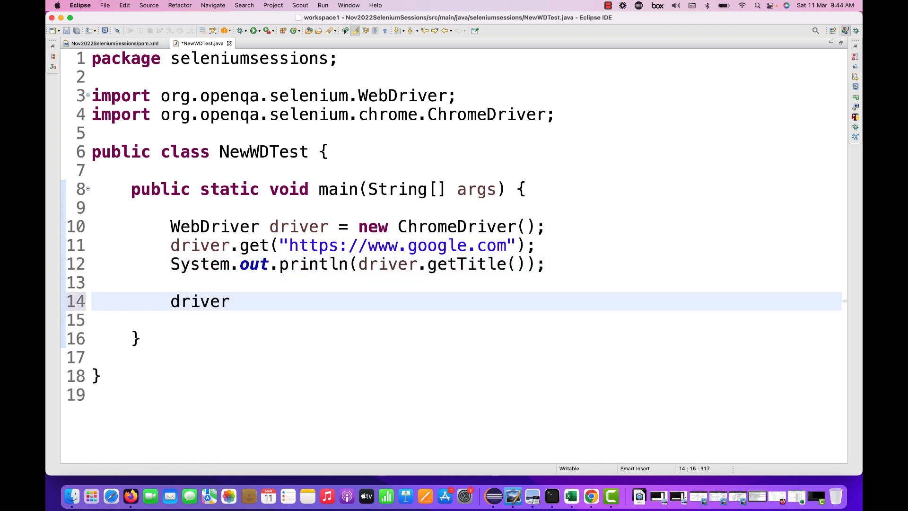
pyautogui.write('.quit();')
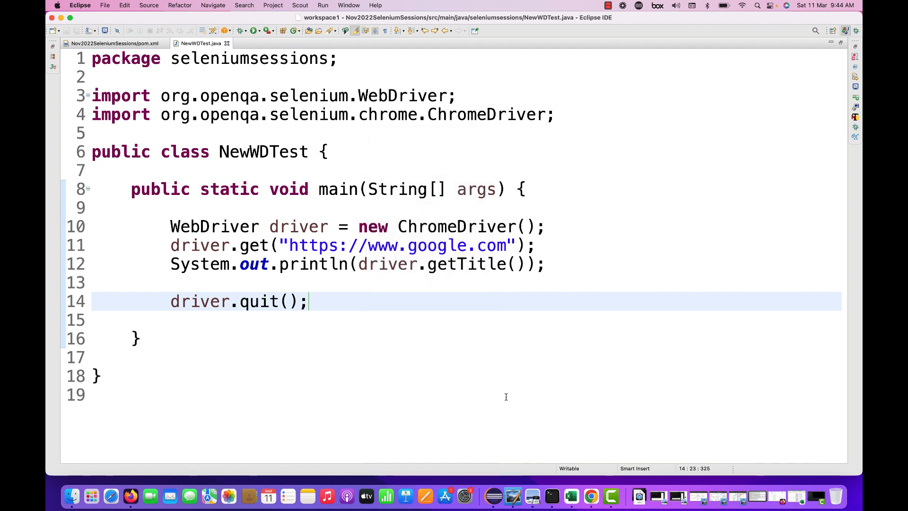
pyautogui.click(253, 30)
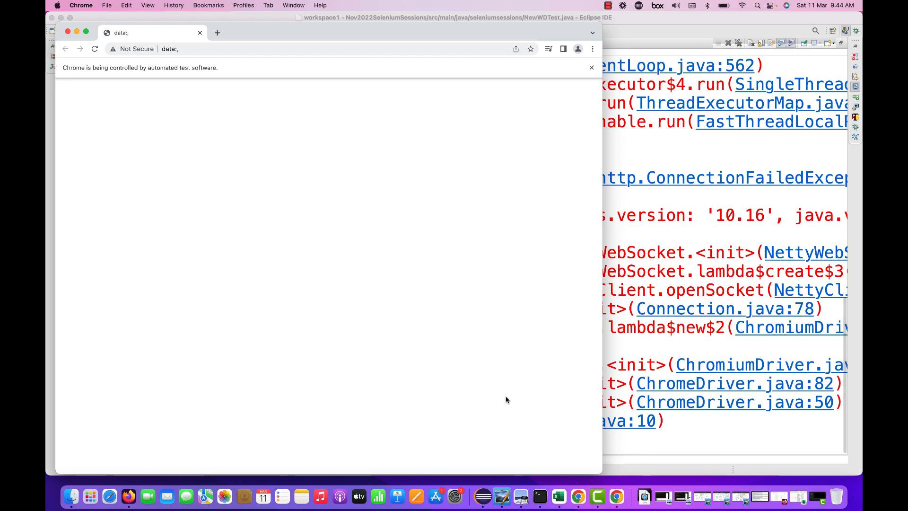
pyautogui.moveTo(624, 156)
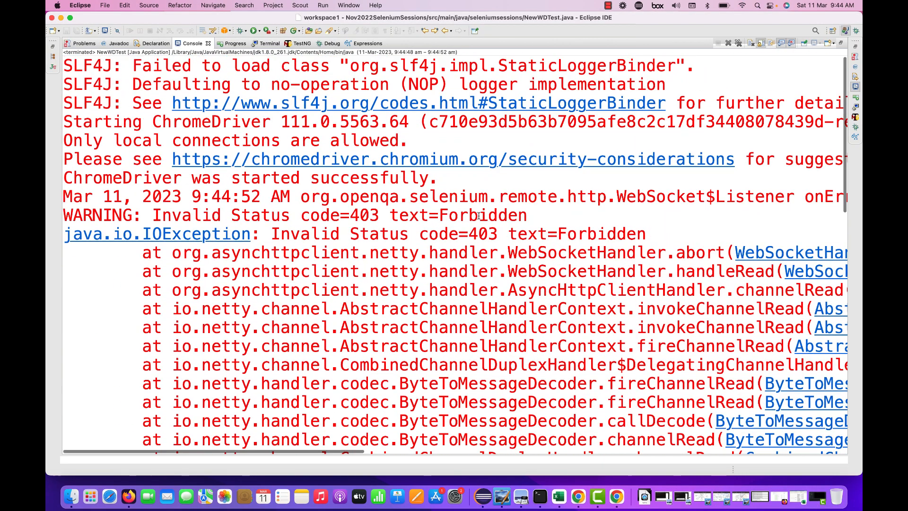
pyautogui.hscroll(3)
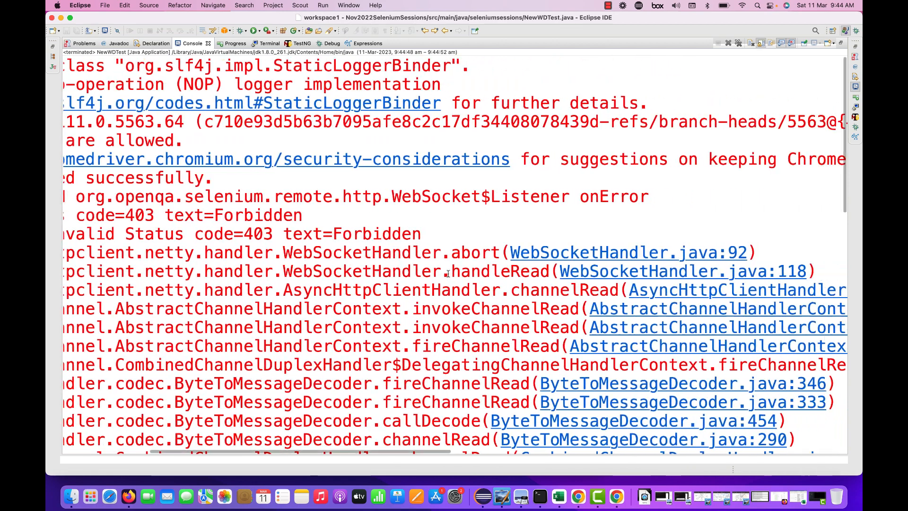
pyautogui.hscroll(3)
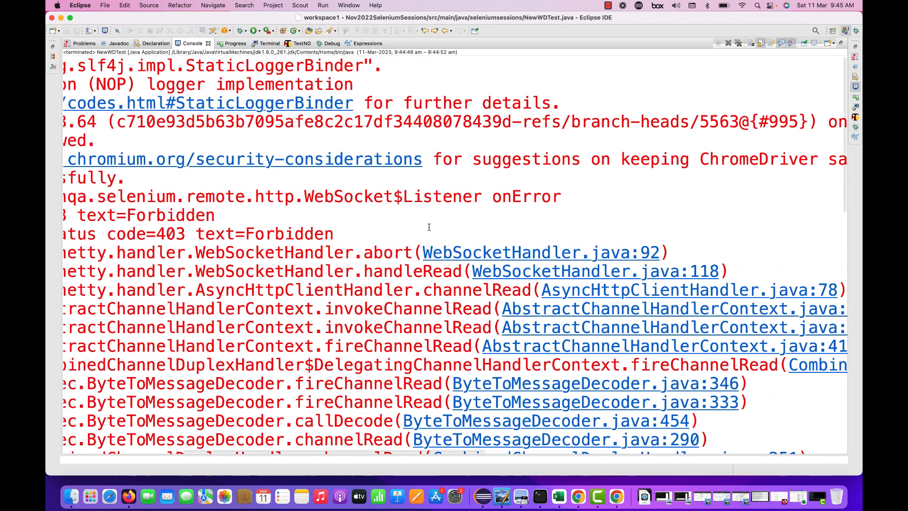
pyautogui.hscroll(-3)
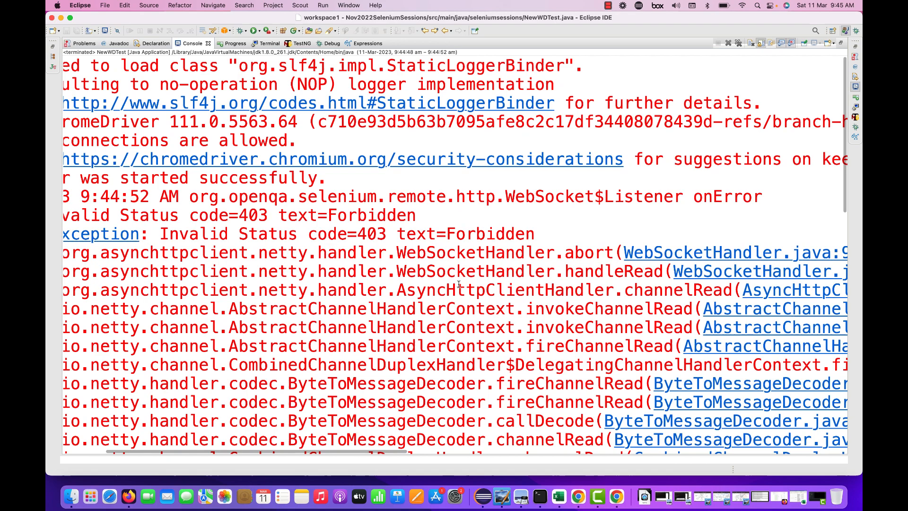
pyautogui.hscroll(-3)
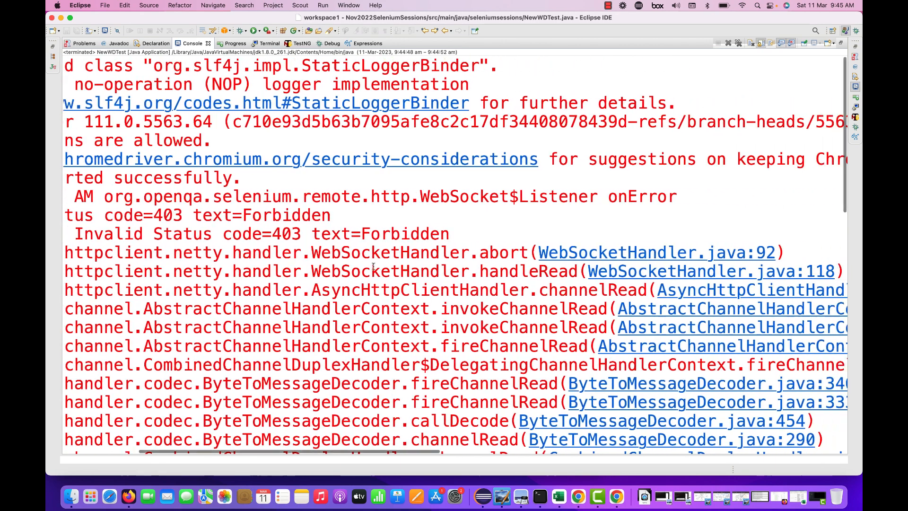
pyautogui.hscroll(3)
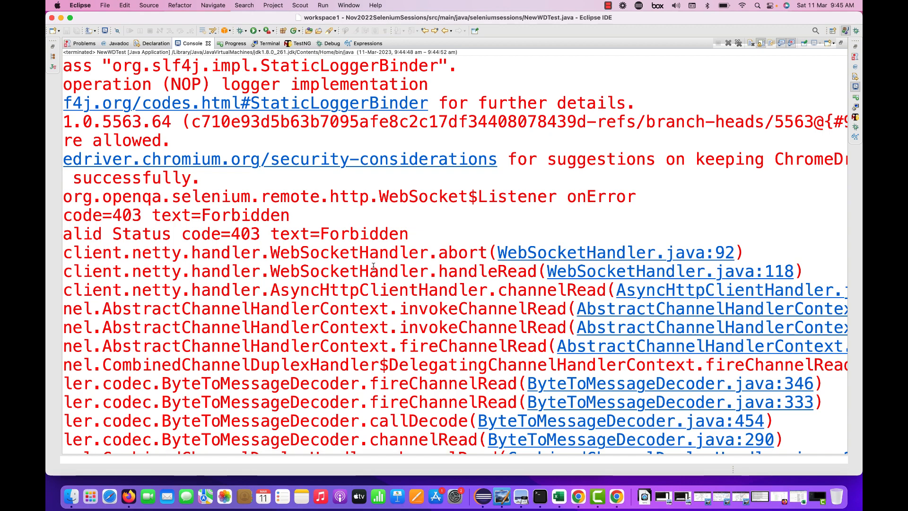
pyautogui.scroll(-3)
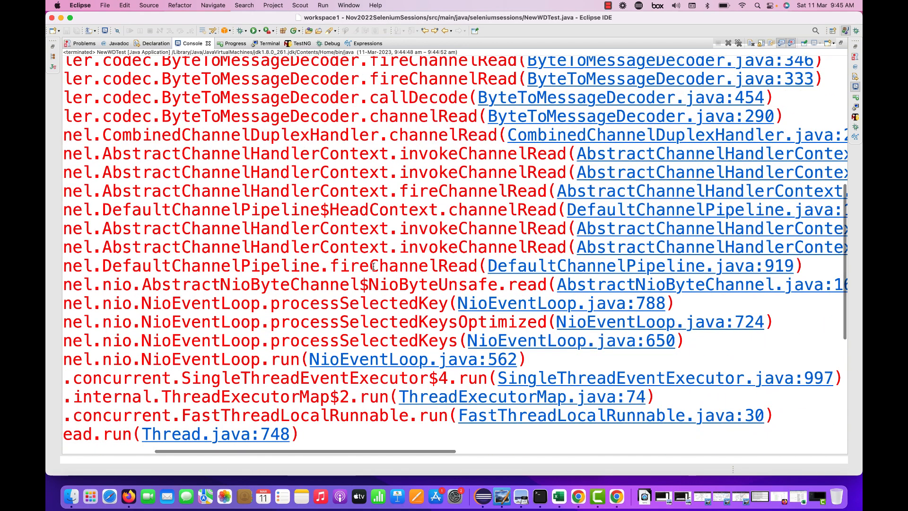
pyautogui.hscroll(-3)
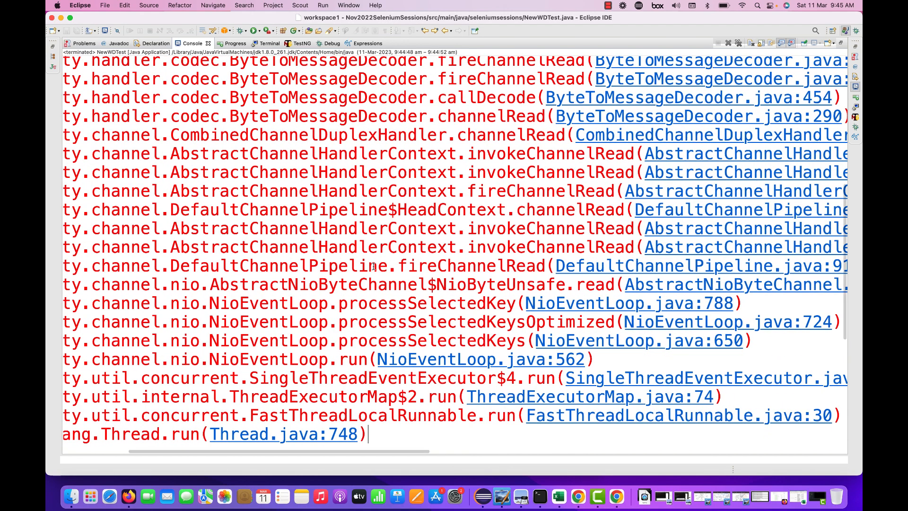
pyautogui.scroll(-3)
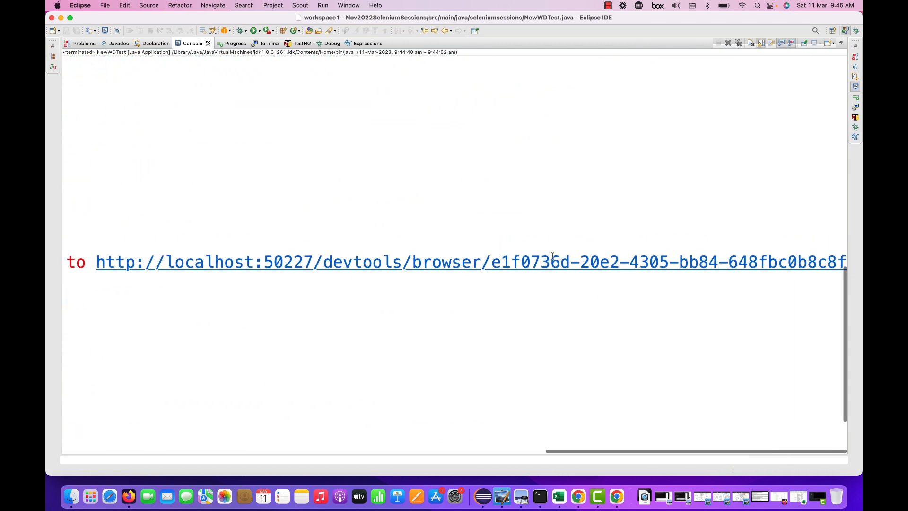
# Step: Restore the Console view and place the cursor back in the NewWDTest code
pyautogui.scroll(3)
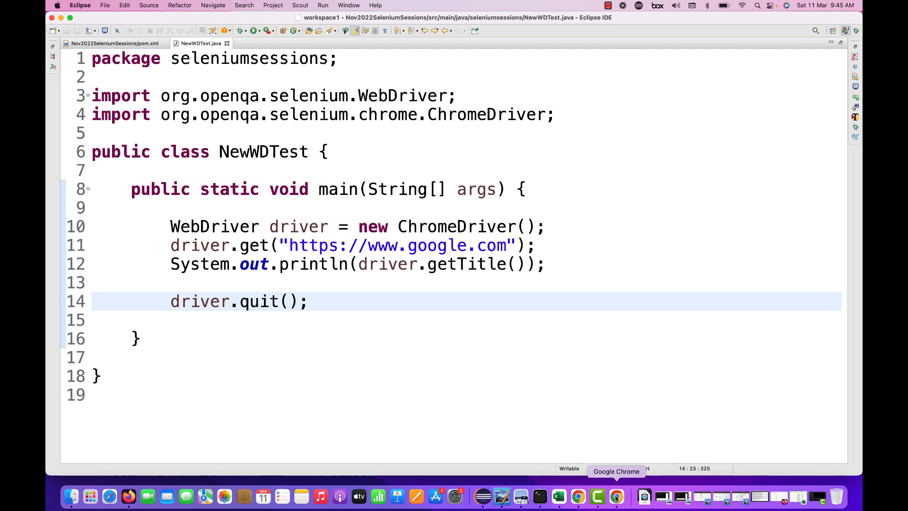
pyautogui.click(535, 245)
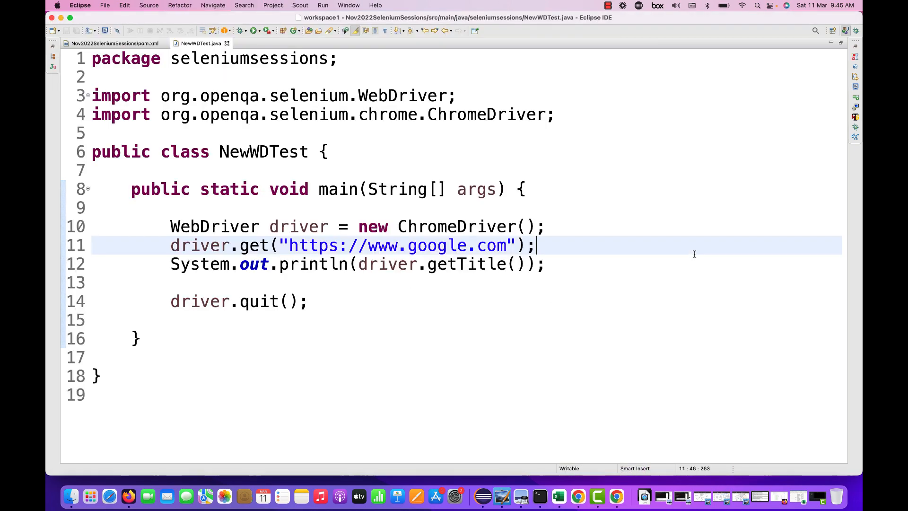
pyautogui.click(309, 301)
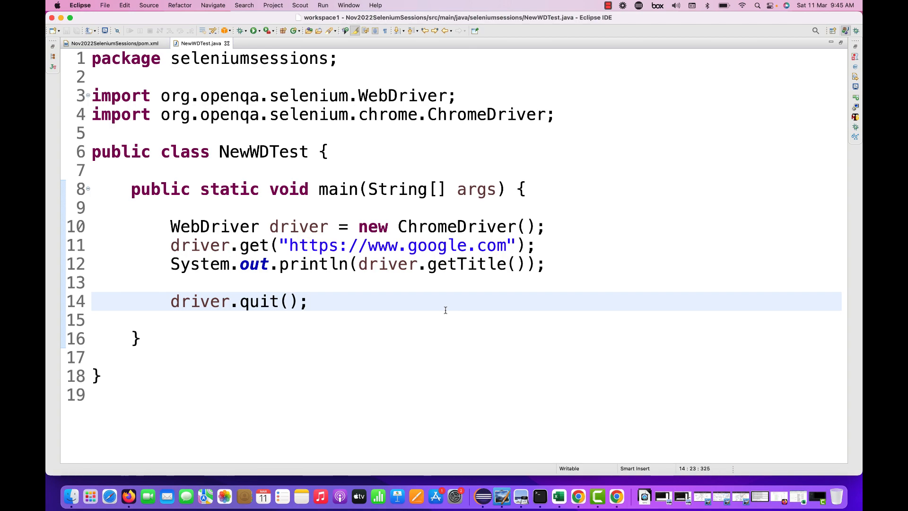
pyautogui.click(311, 301)
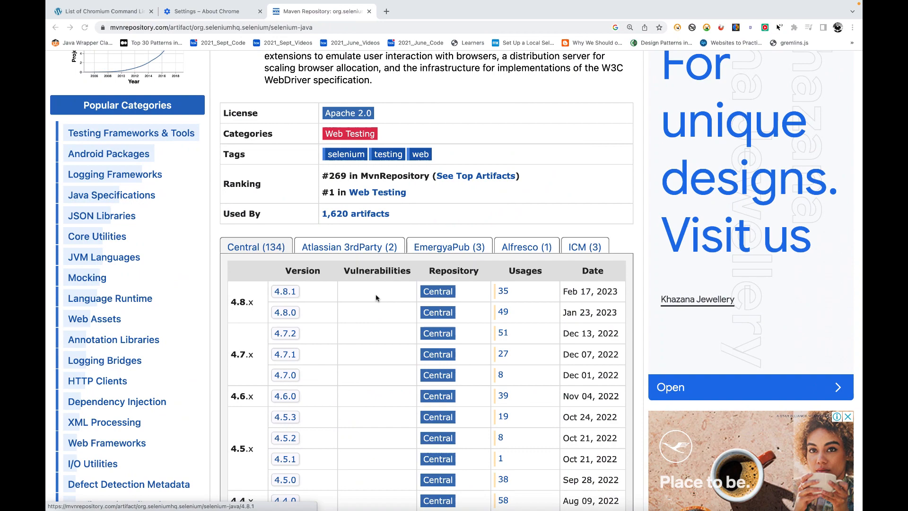
# Step: Search the peter.sh switches list for 'remote' and reach --remote-allow-origins
pyautogui.click(101, 11)
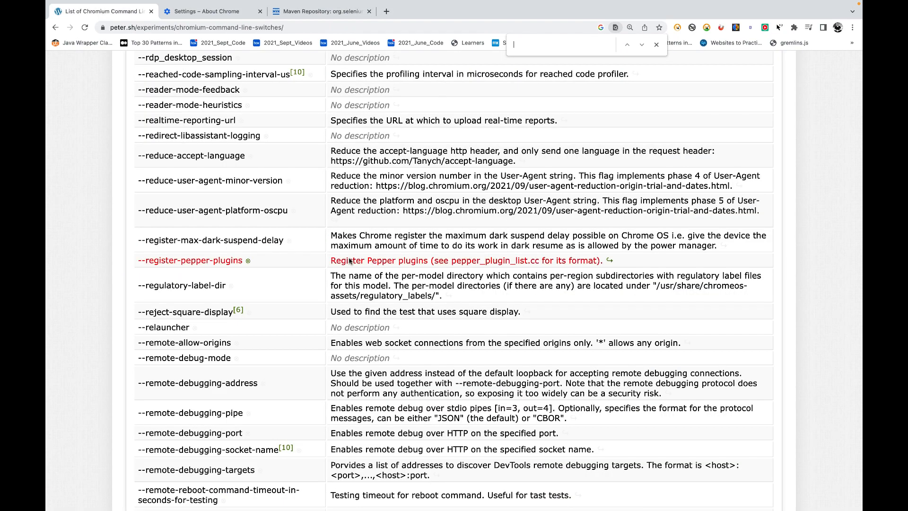
pyautogui.scroll(-3)
pyautogui.write('remote')
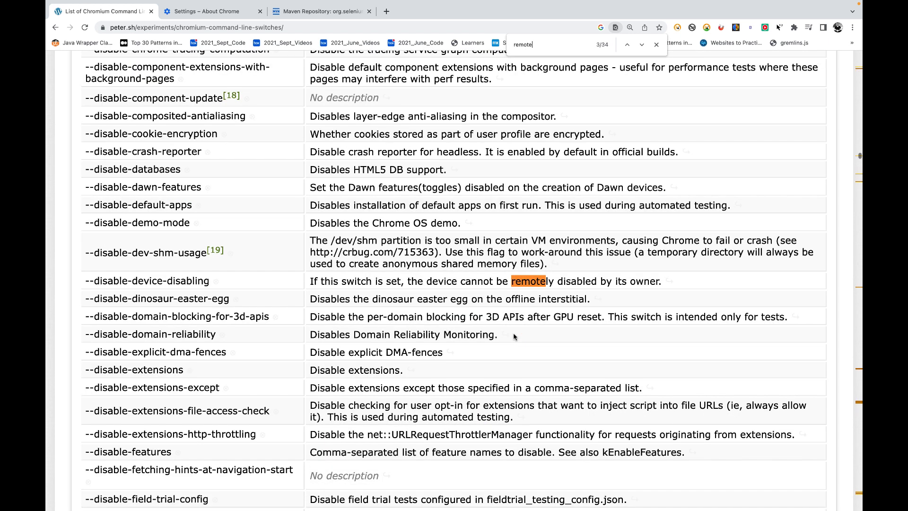
pyautogui.click(641, 44)
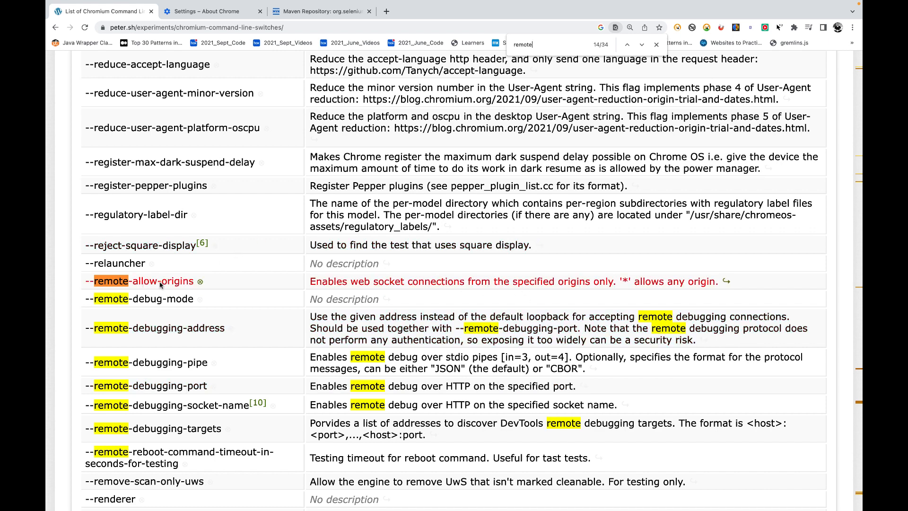
pyautogui.moveTo(418, 287)
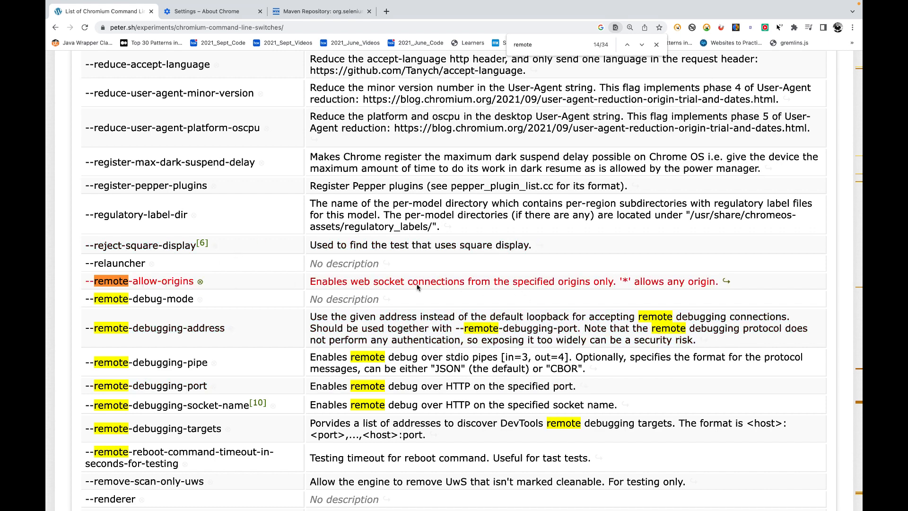
pyautogui.moveTo(577, 284)
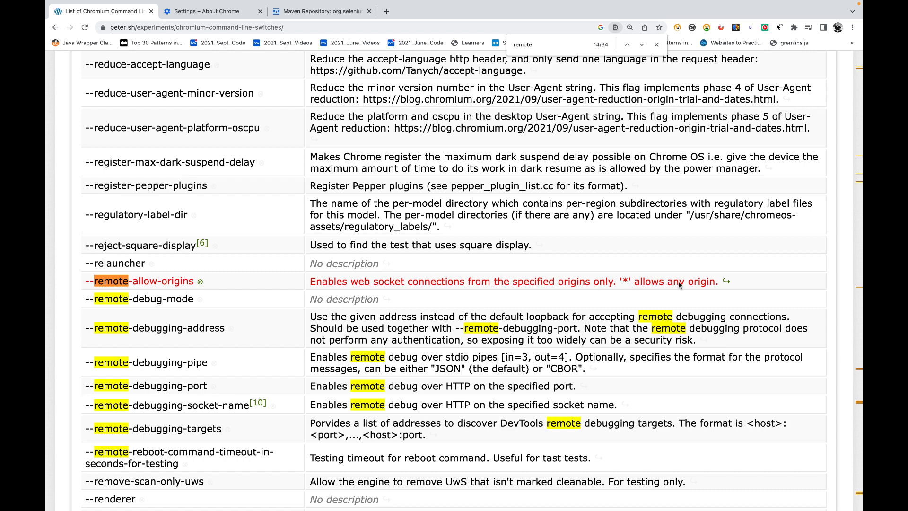
pyautogui.click(642, 44)
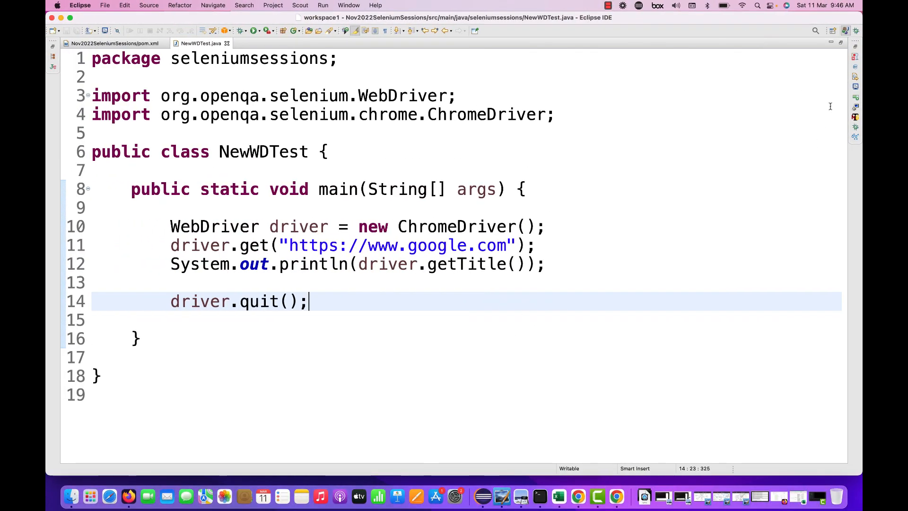
pyautogui.click(252, 30)
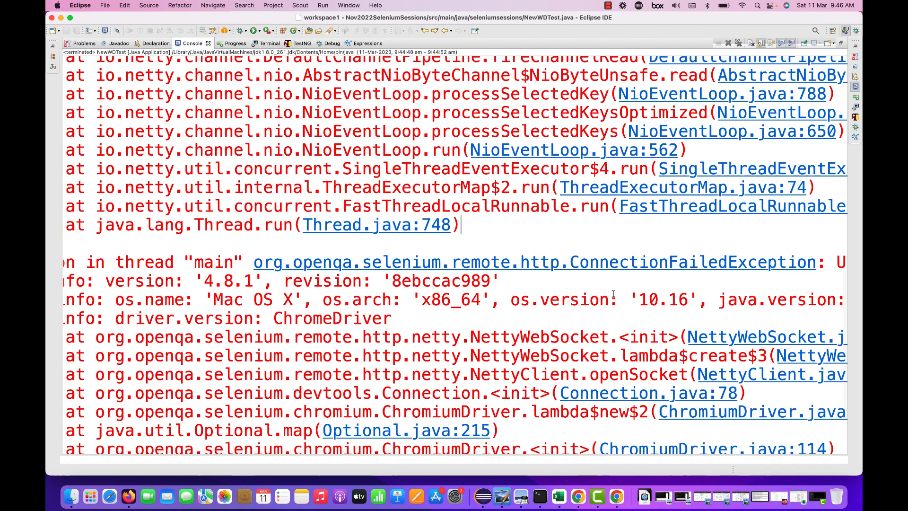
pyautogui.hscroll(3)
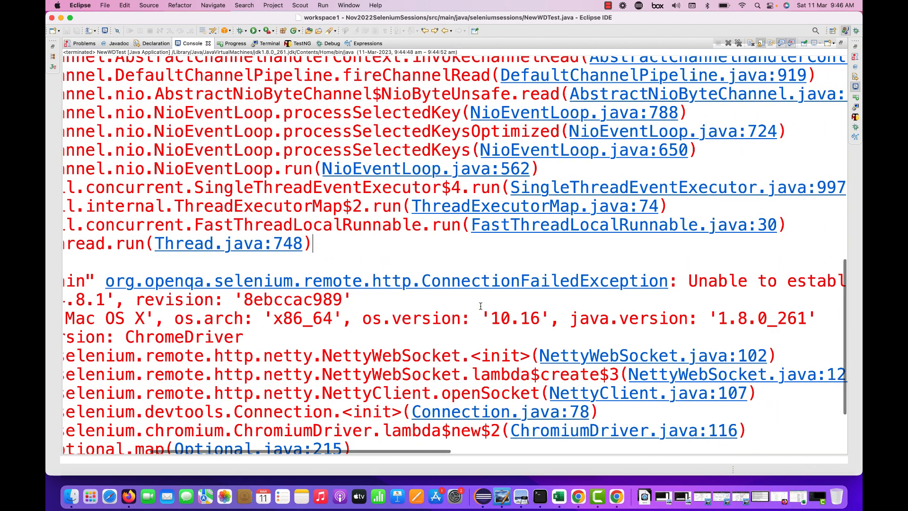
pyautogui.scroll(3)
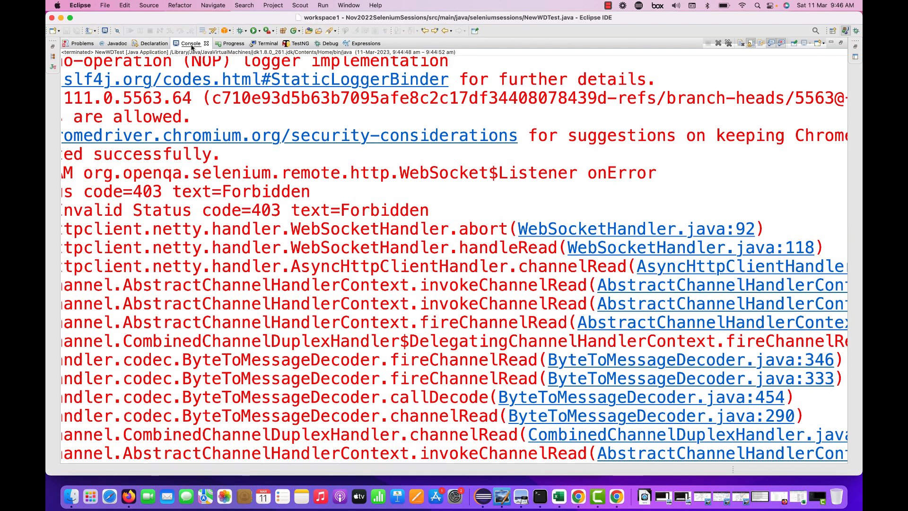
pyautogui.click(202, 43)
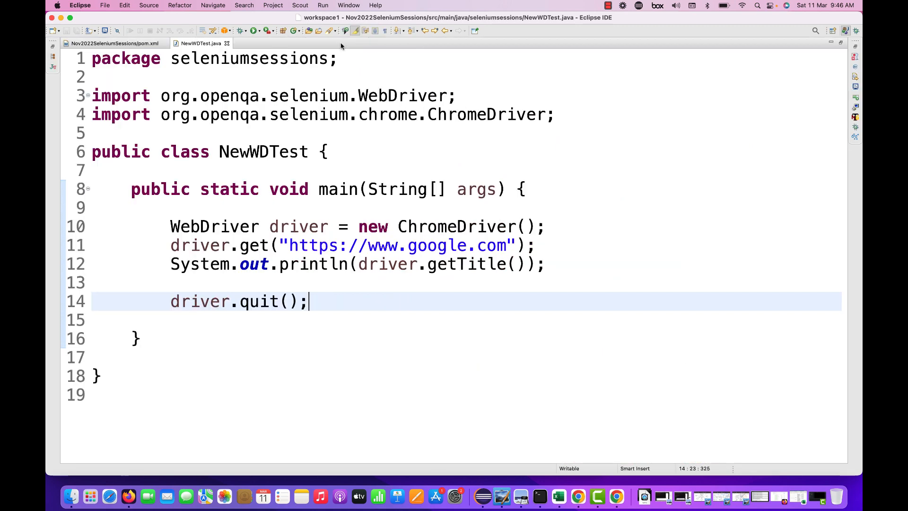
# Step: Add ChromeOptions co = new ChromeOptions() above the driver creation
pyautogui.press('Return')
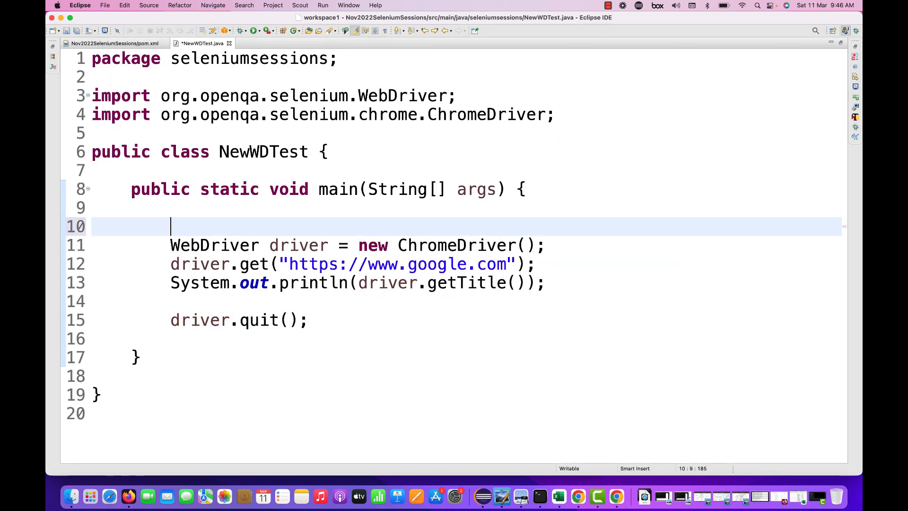
pyautogui.write('ChromeOptions c')
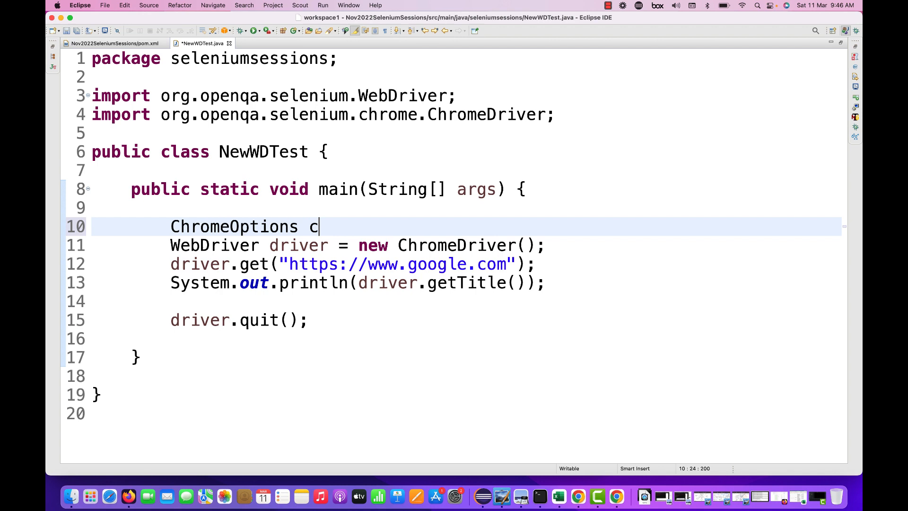
pyautogui.write('o = n')
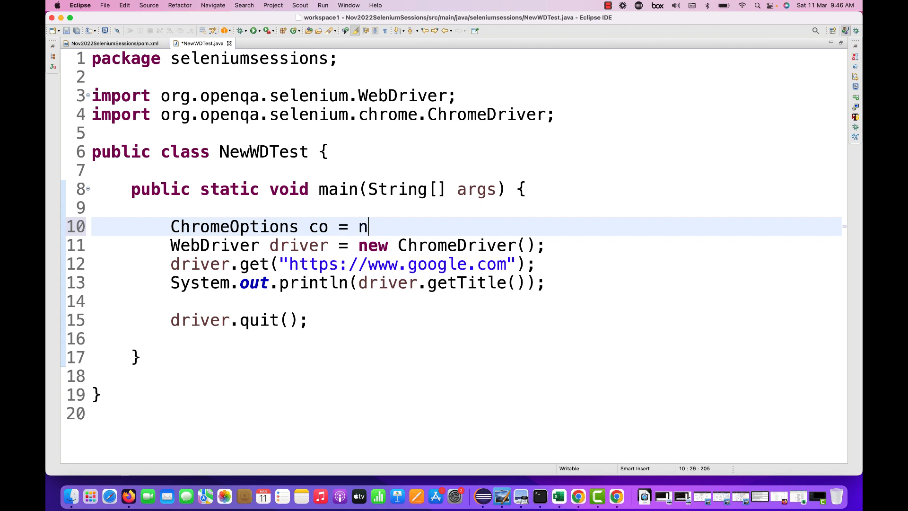
pyautogui.write('ew ChromeO')
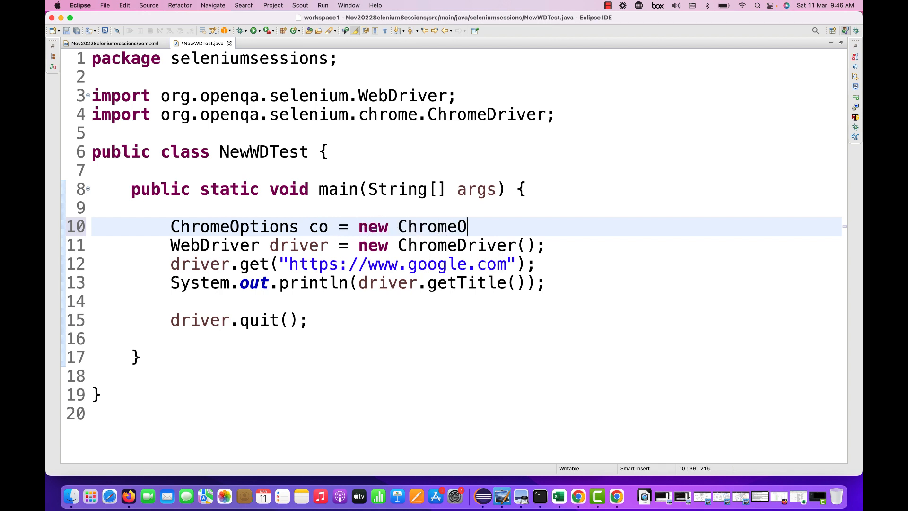
pyautogui.write('ptions();')
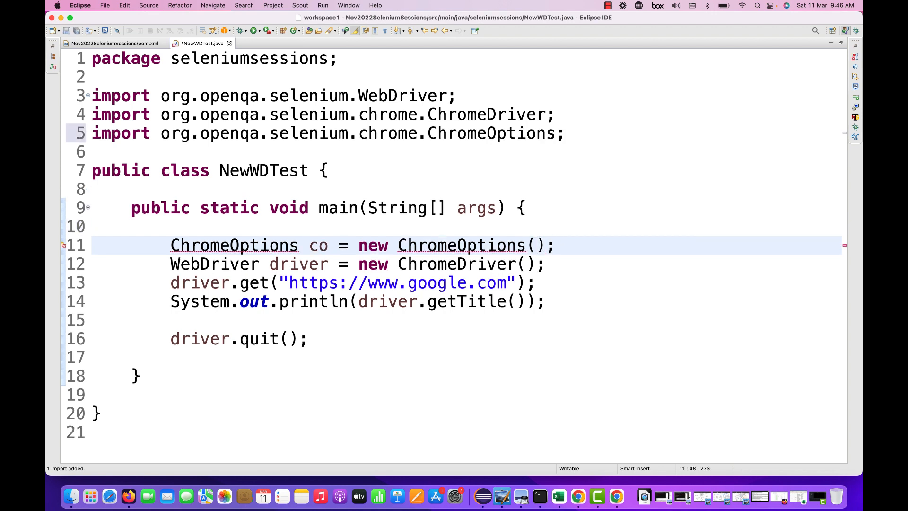
# Step: Begin co.addArguments("--") on the next line
pyautogui.write('co.addArguments("')
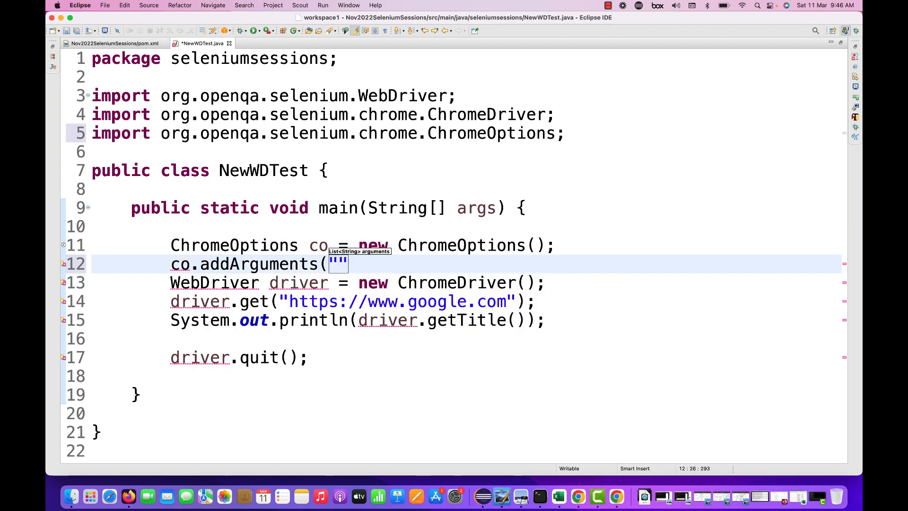
pyautogui.write('--')
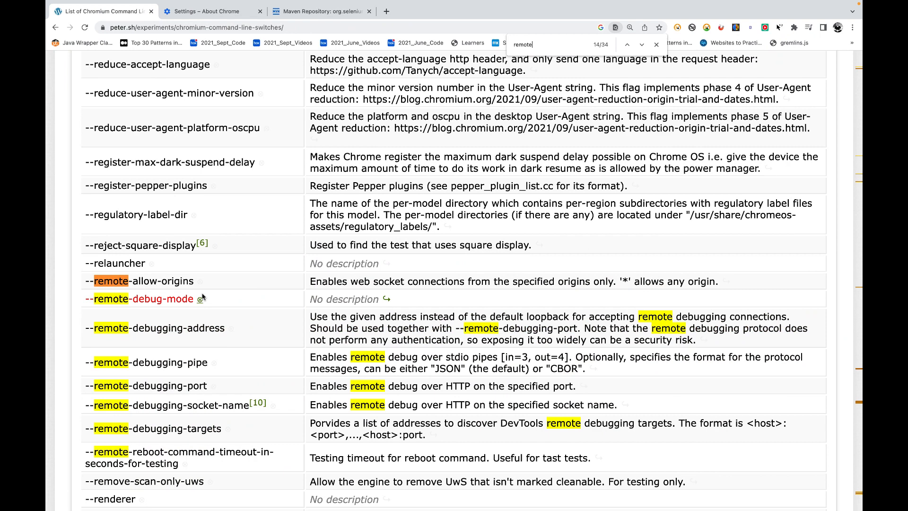
# Step: Copy --remote-allow-origins from the switches list into the addArguments call
pyautogui.click(143, 281)
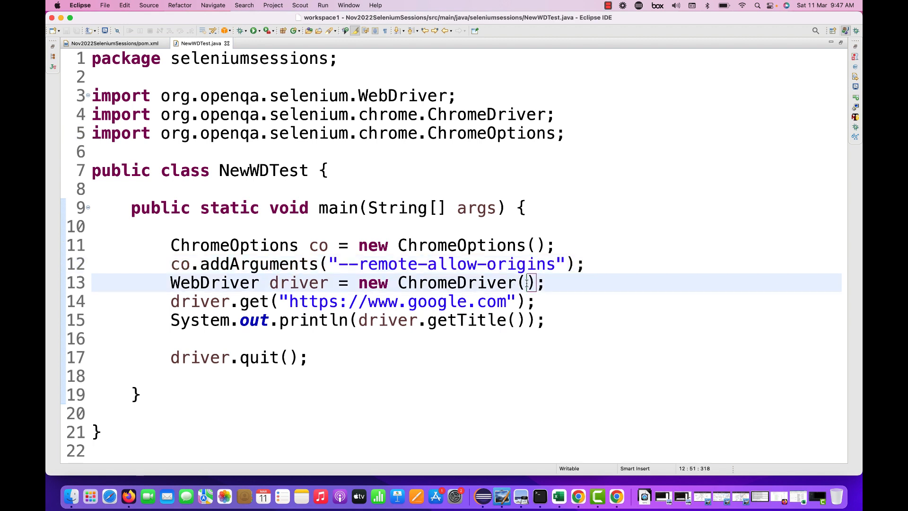
# Step: Pass co to new ChromeDriver(co) and run NewWDTest as a Java application
pyautogui.write('co')
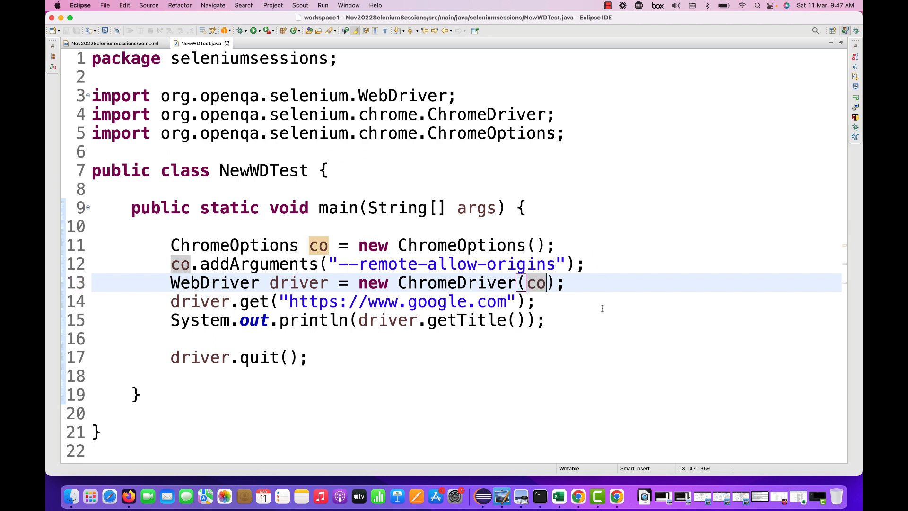
pyautogui.moveTo(501, 380)
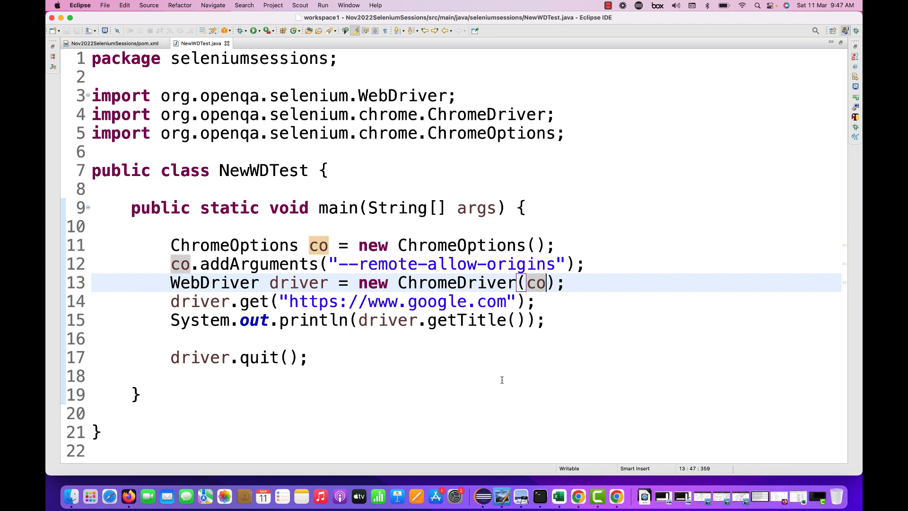
pyautogui.rightClick(616, 496)
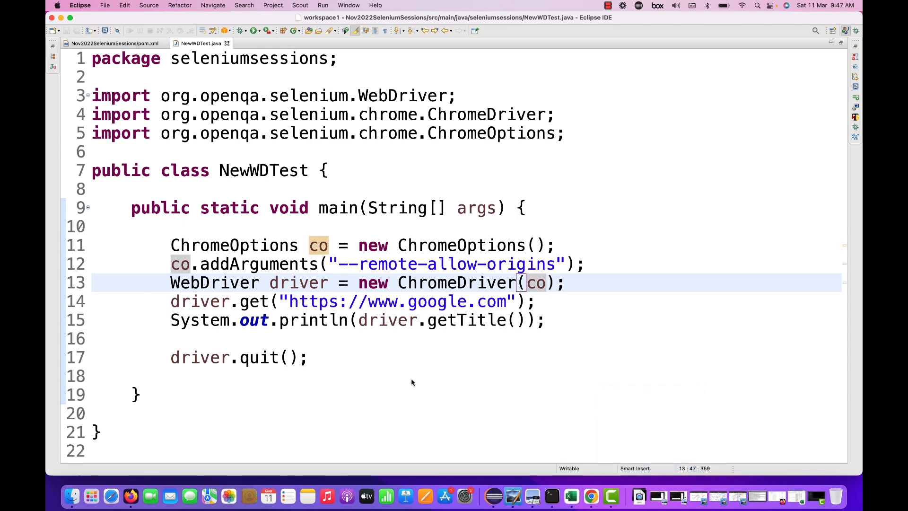
pyautogui.rightClick(412, 382)
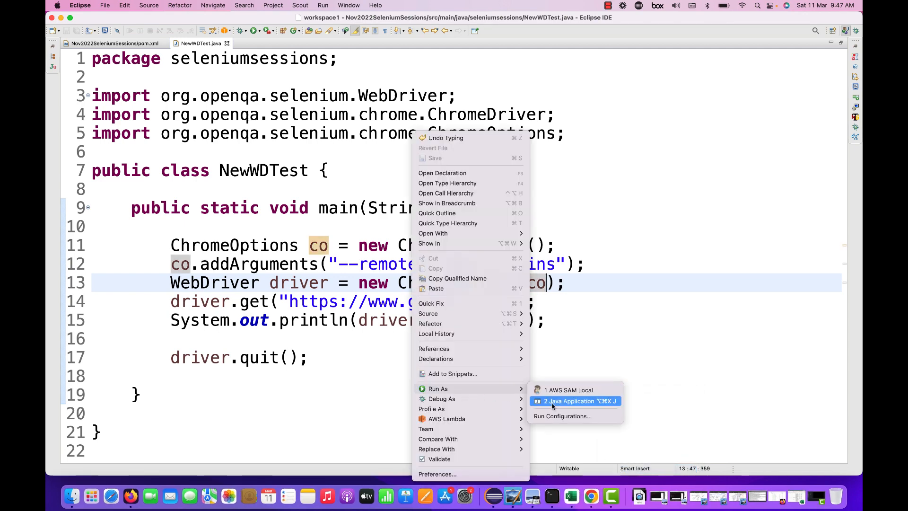
pyautogui.click(567, 401)
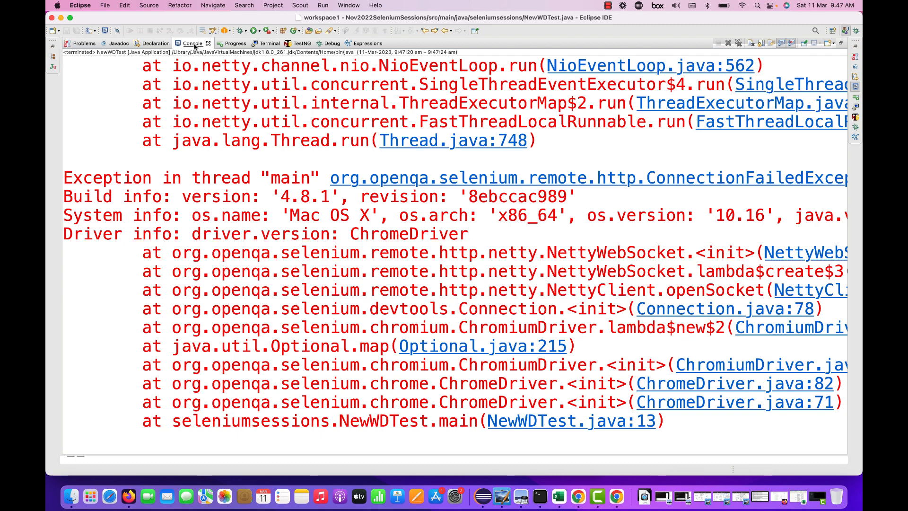
# Step: Read the ConnectionFailedException in the console and return to the test code
pyautogui.scroll(3)
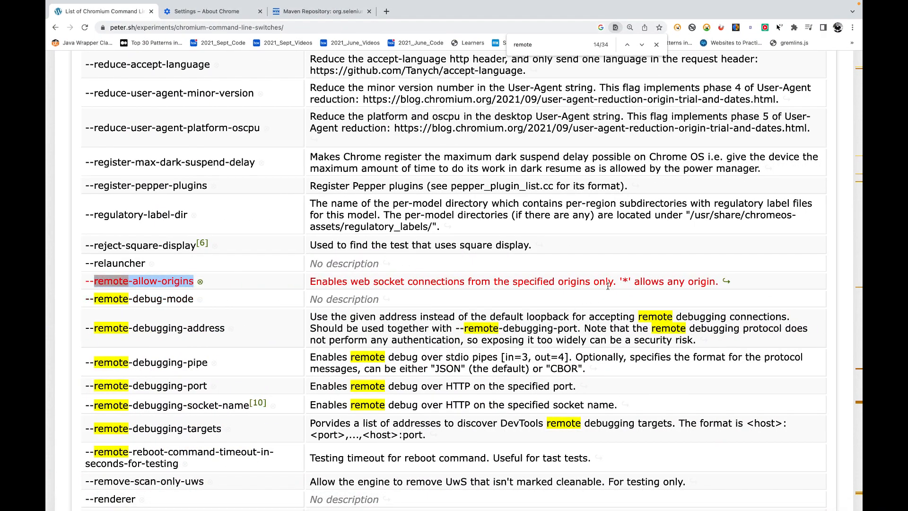
pyautogui.click(641, 45)
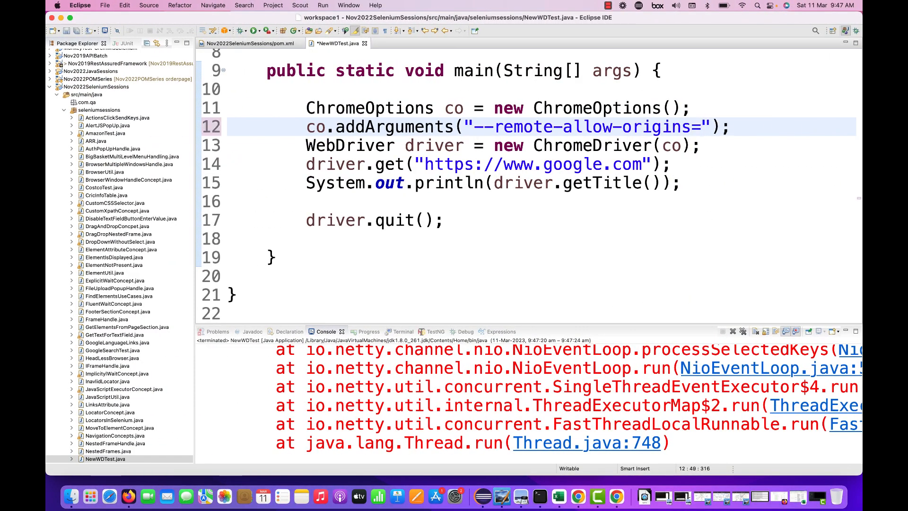
# Step: Make the argument --remote-allow-origins=* and rerun the test so it prints Google
pyautogui.write('*')
pyautogui.click(542, 220)
pyautogui.write('//')
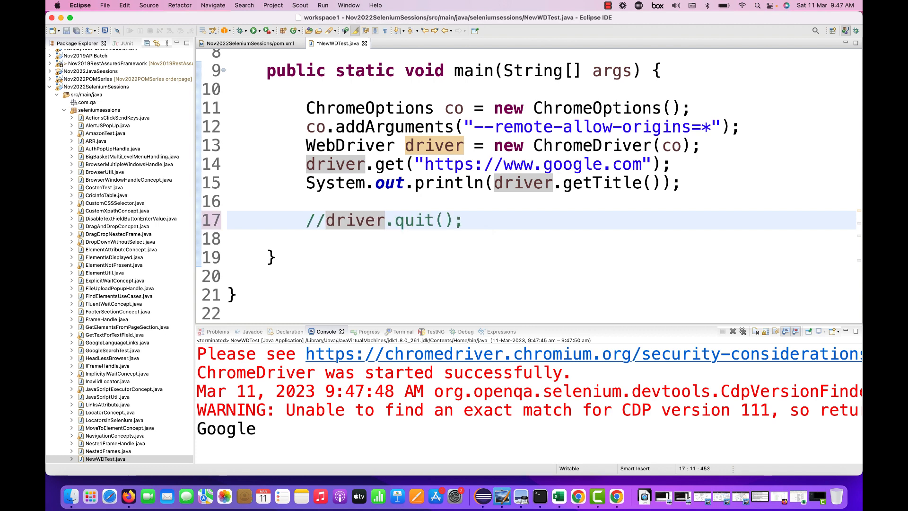
pyautogui.rightClick(406, 220)
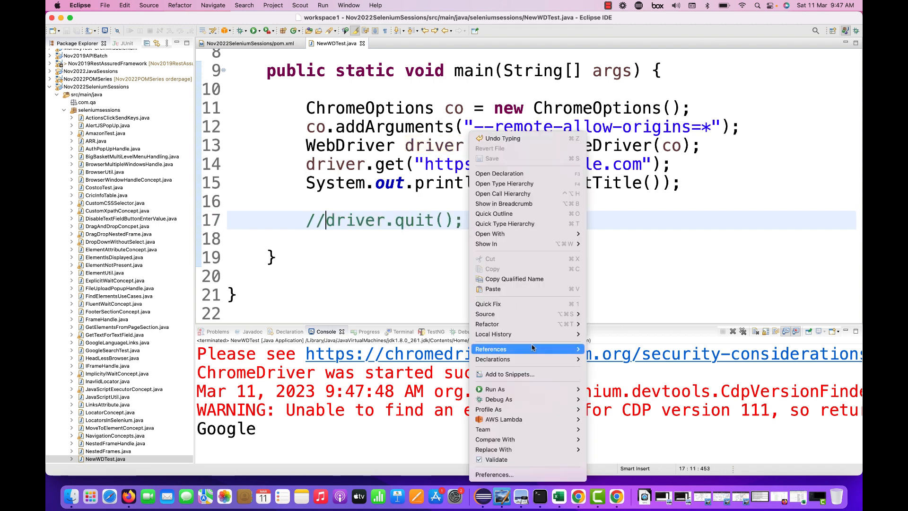
pyautogui.click(594, 201)
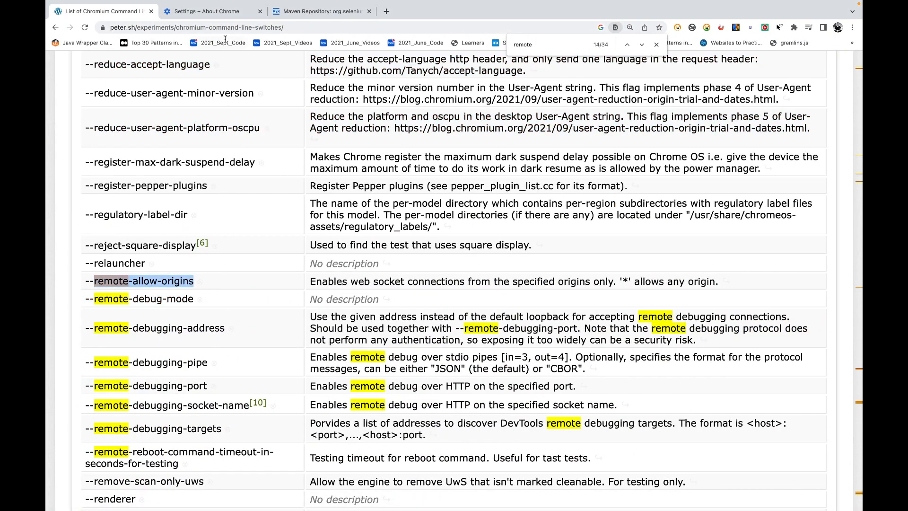
# Step: Review the --remote-allow-origins switch description on the peter.sh page
pyautogui.click(208, 12)
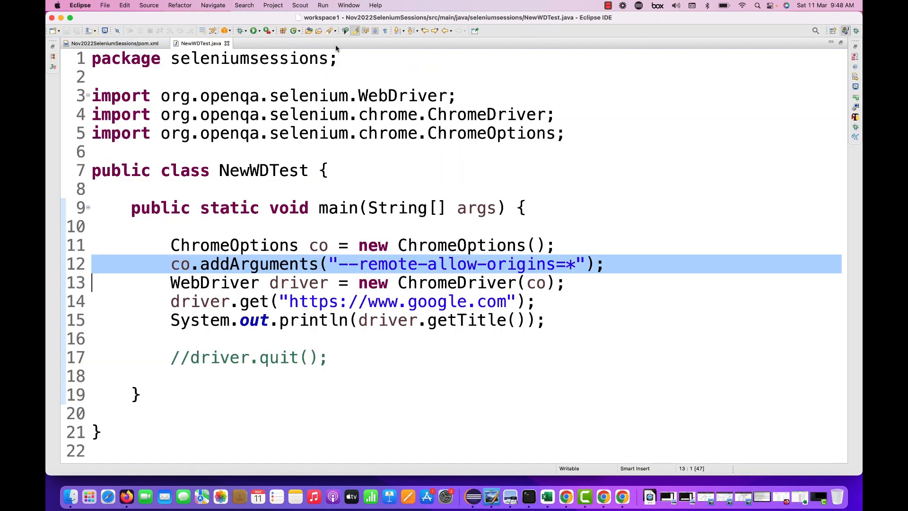
# Step: Clear the highlight on the --remote-allow-origins=* argument line in NewWDTest
pyautogui.click(328, 395)
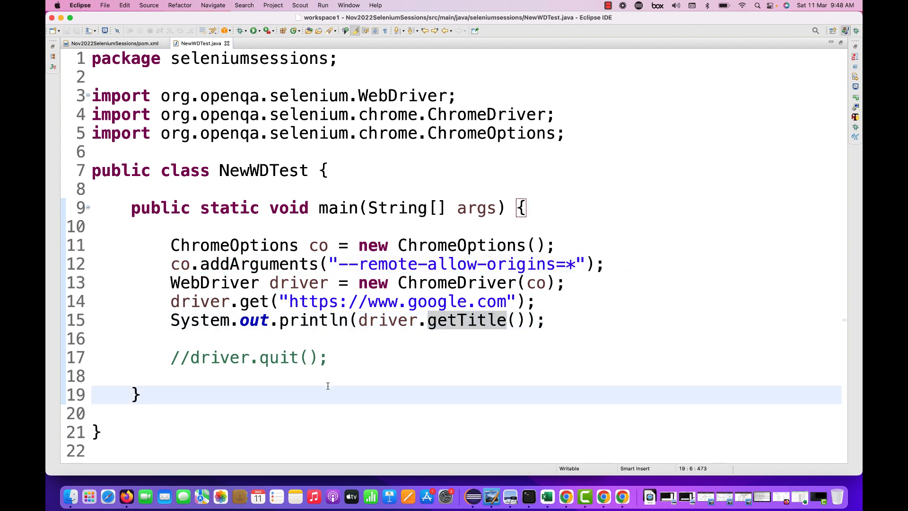
pyautogui.click(139, 394)
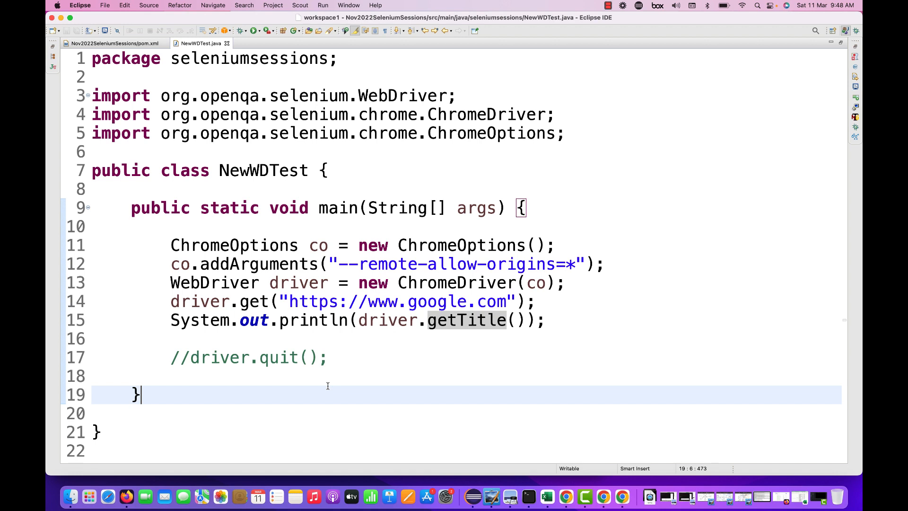
pyautogui.moveTo(409, 365)
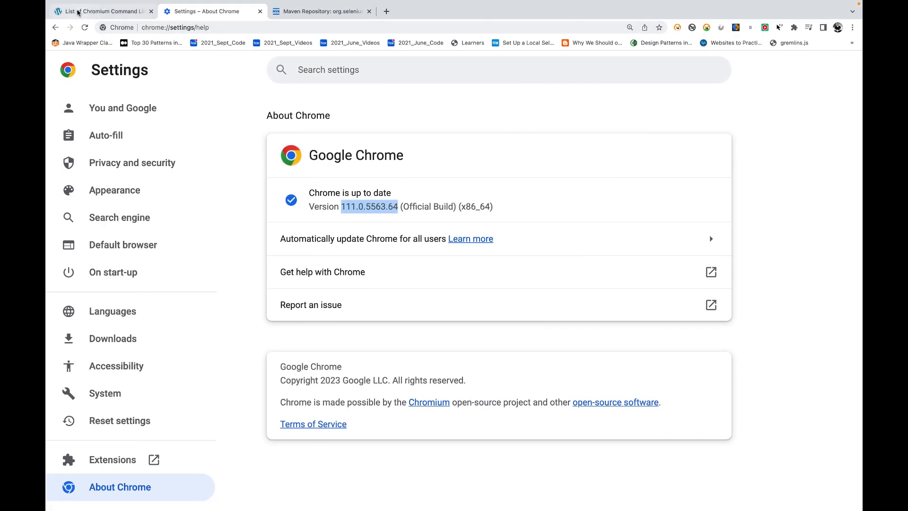
# Step: Reread the switch on the Chromium Command Line Switches page, then deselect =* in the editor
pyautogui.click(101, 11)
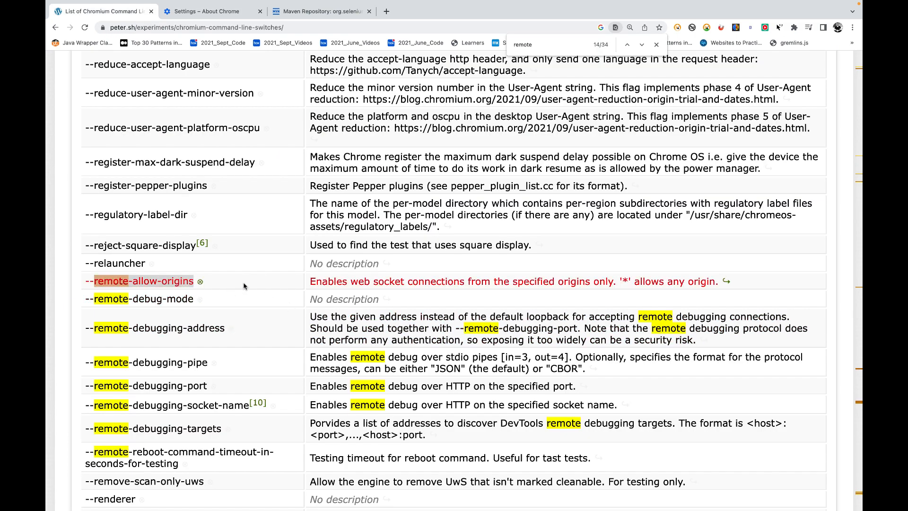
pyautogui.moveTo(530, 286)
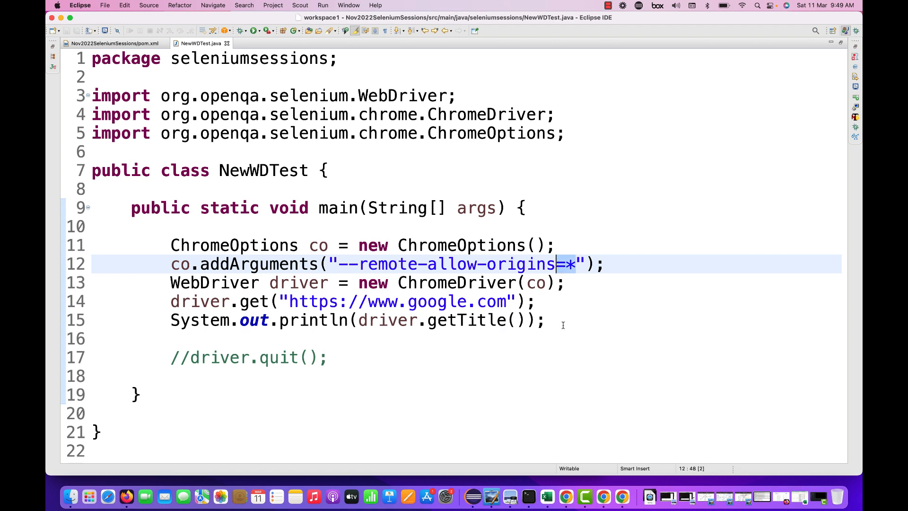
pyautogui.click(353, 321)
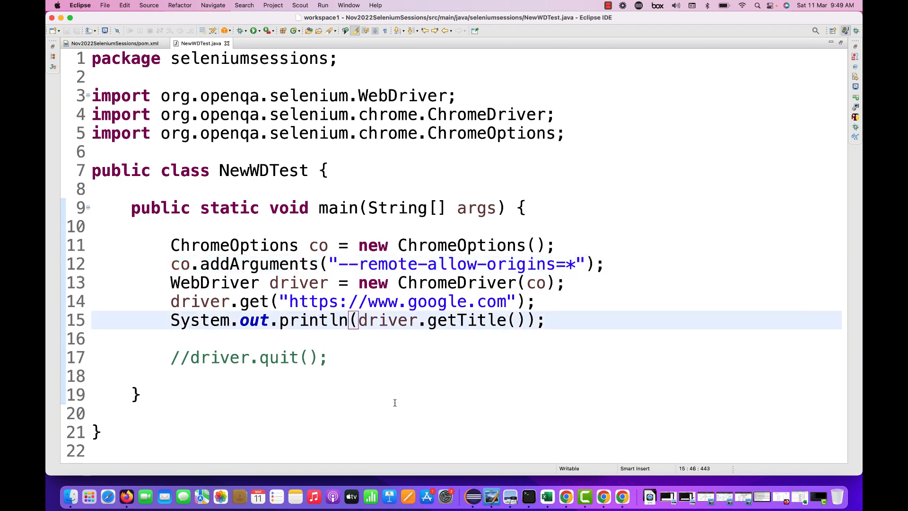